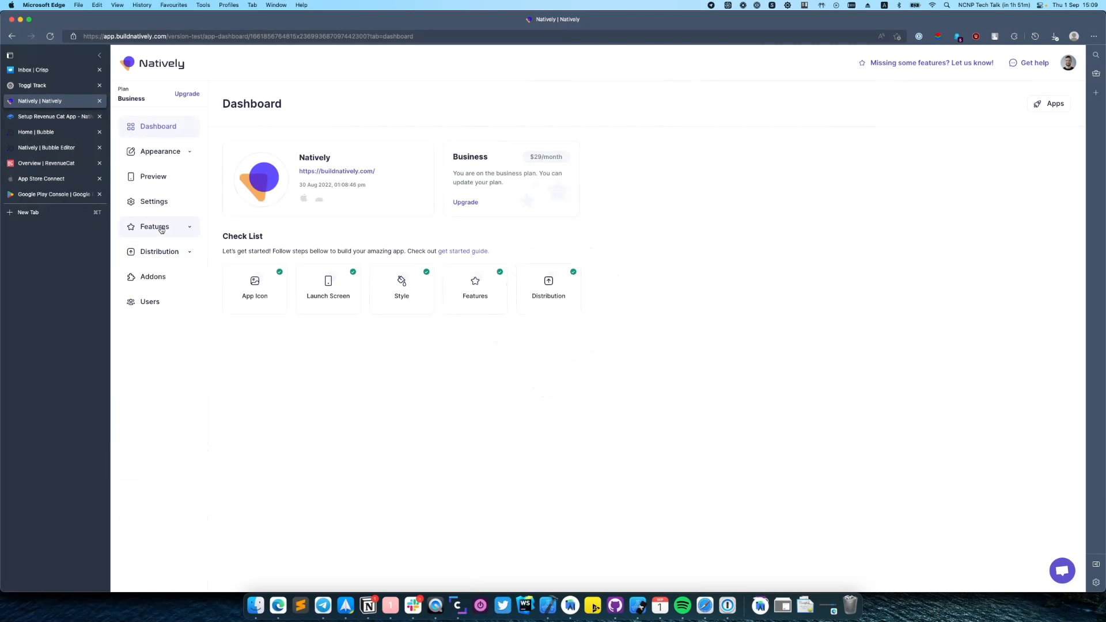
- Enable In-App Purchases under Features, leaving the iOS and Android key fields empty
left_click(166, 291)
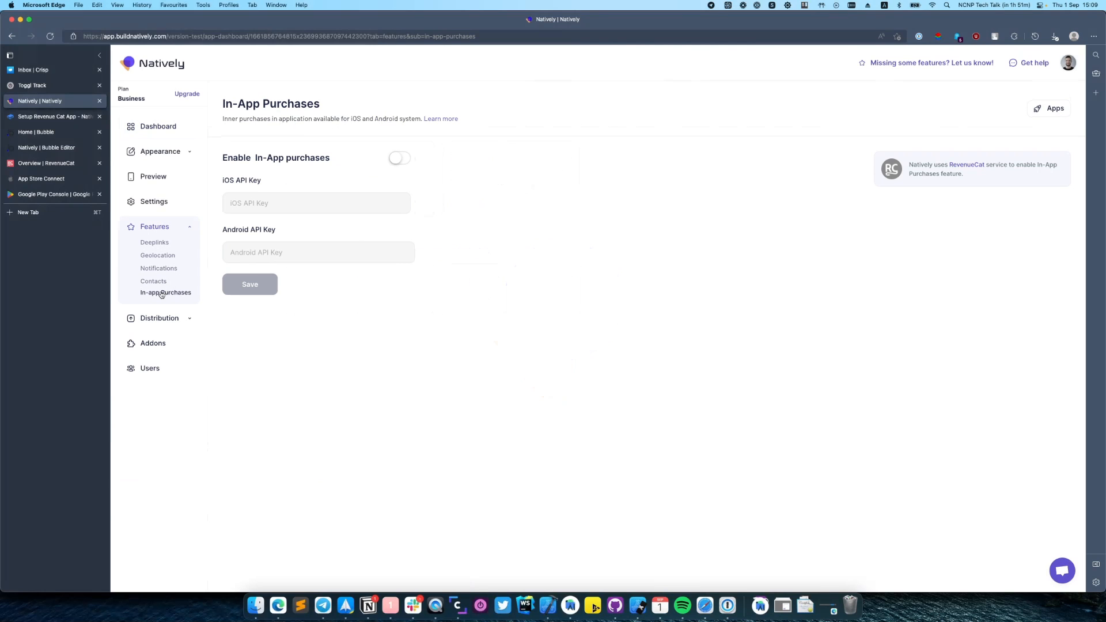
mouse_move(519, 200)
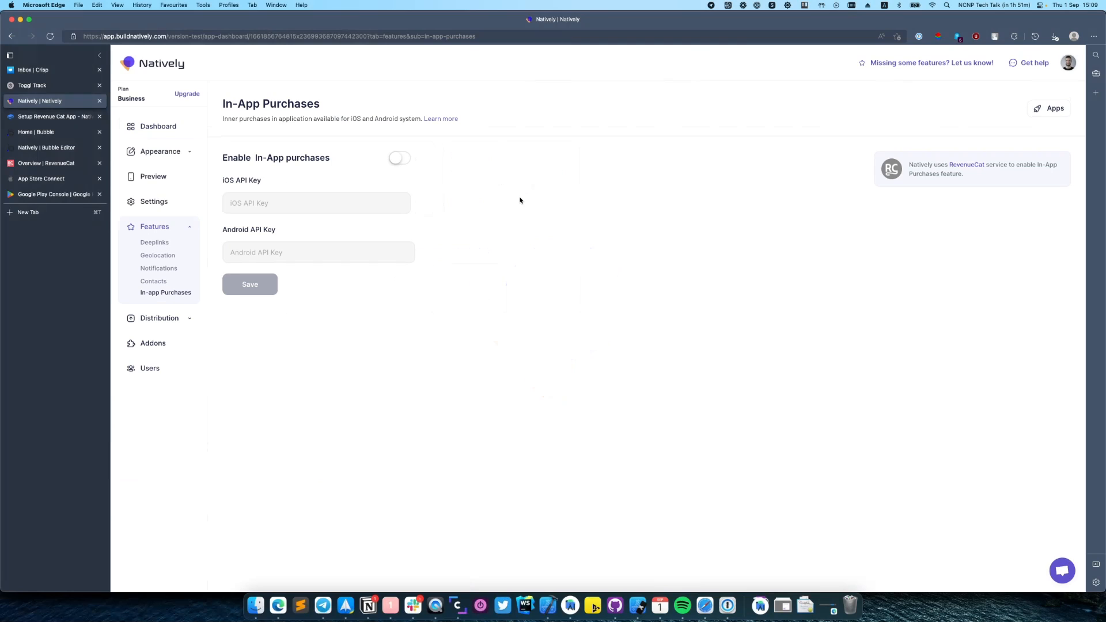
mouse_move(485, 279)
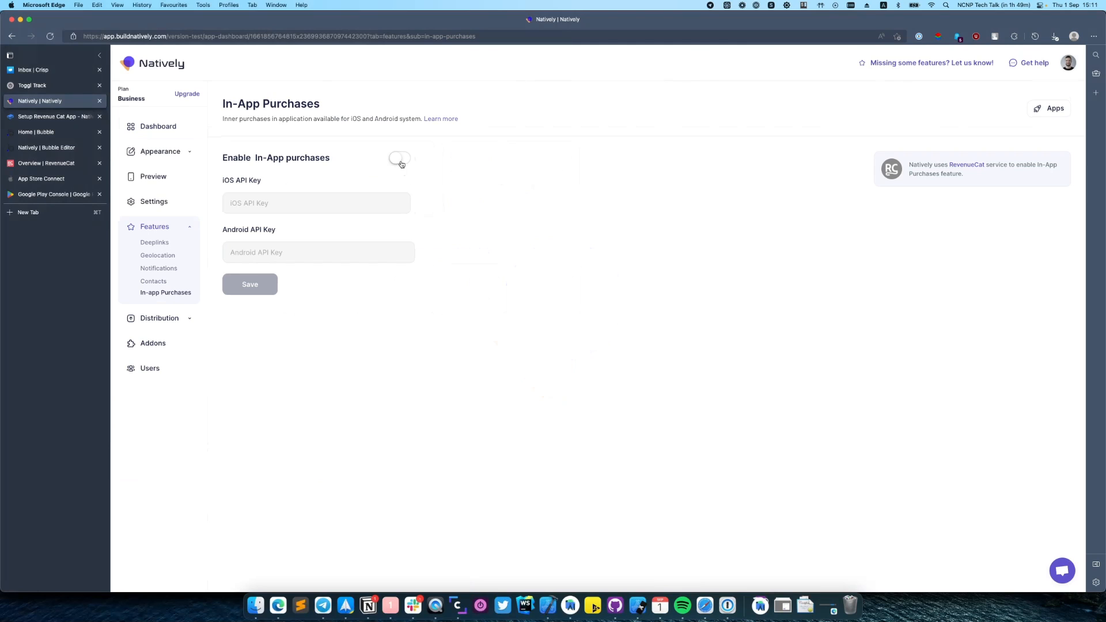
left_click(400, 158)
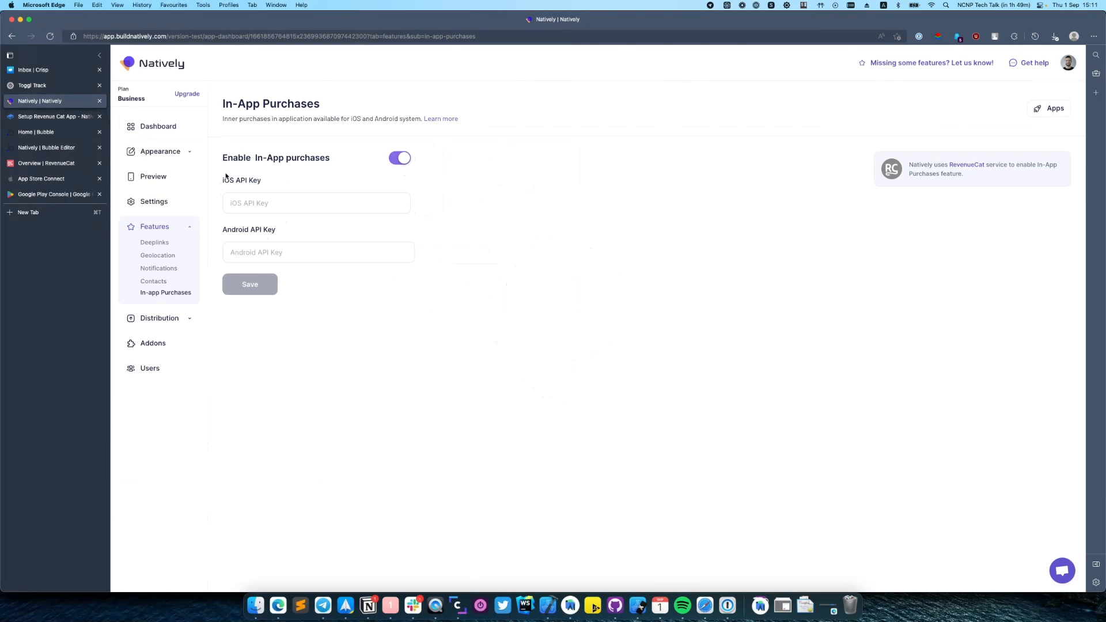
double_click(241, 180)
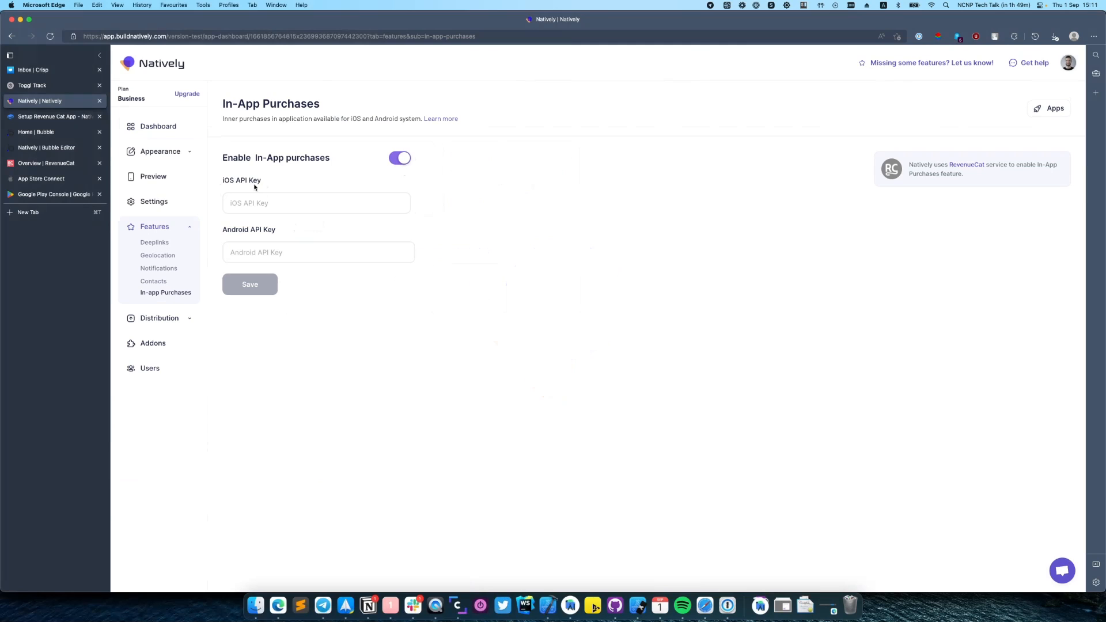
mouse_move(363, 232)
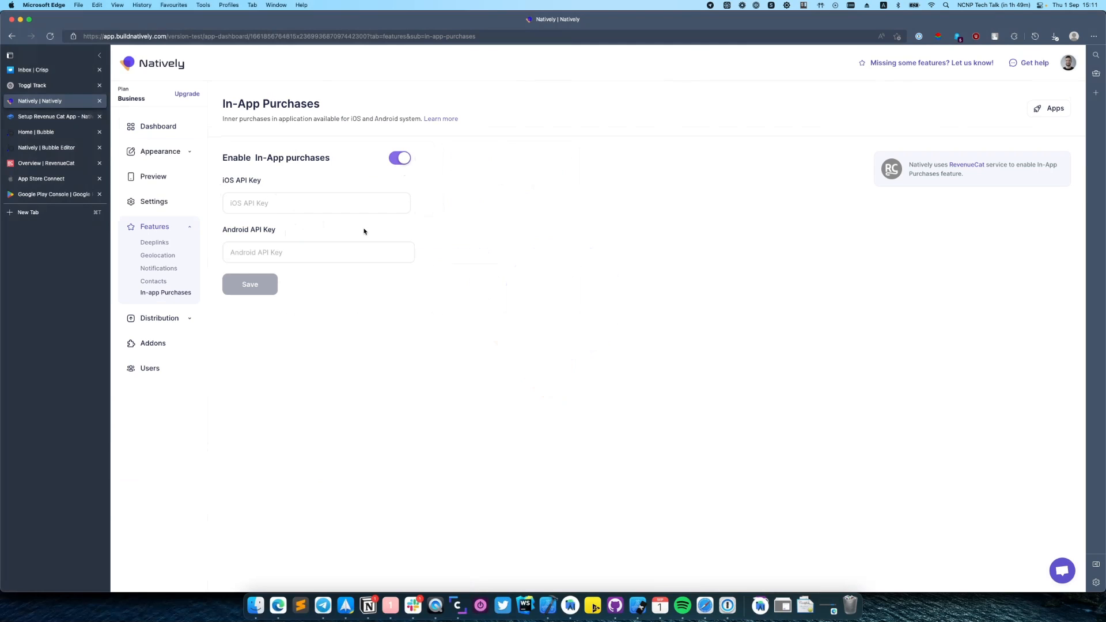
mouse_move(58, 94)
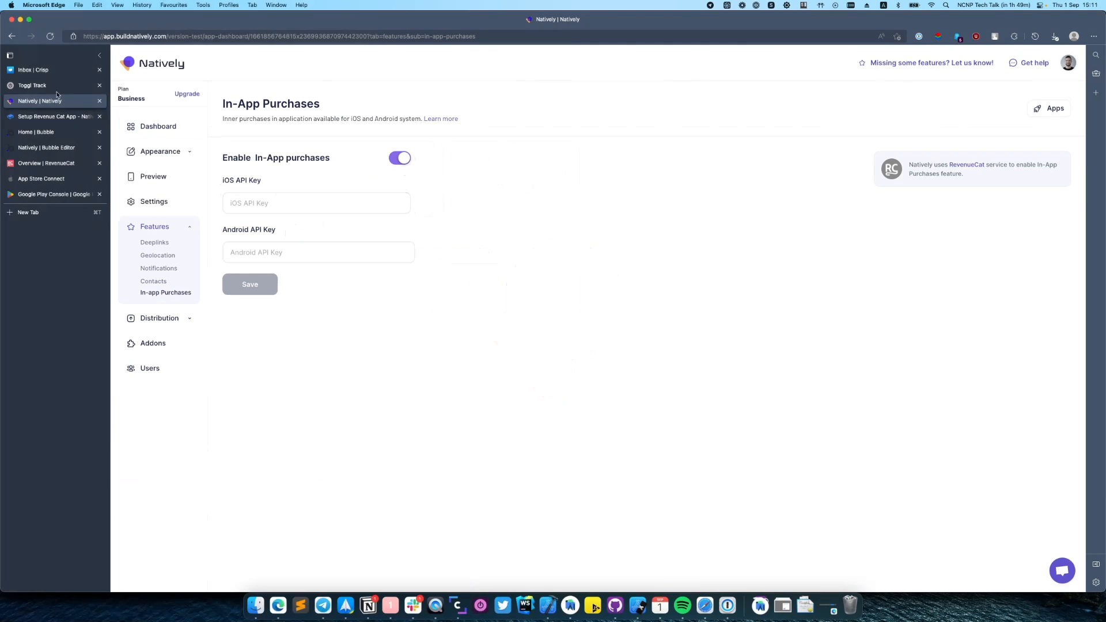
- From the Setup Revenue Cat App doc, follow the link to RevenueCat's Quickstart guide
left_click(55, 116)
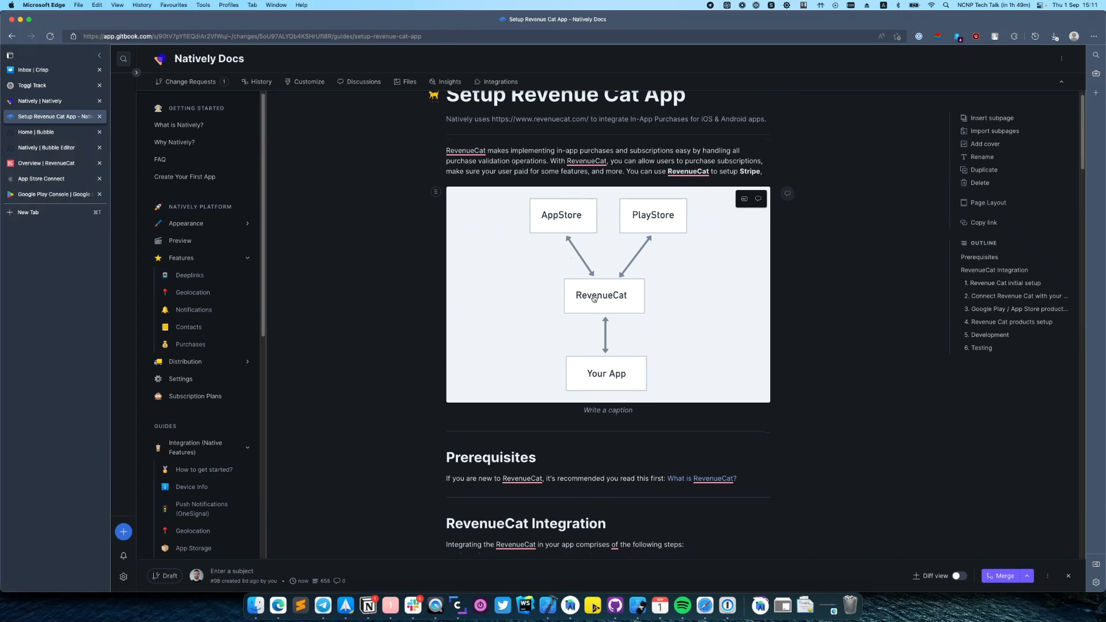
scroll("down", 3)
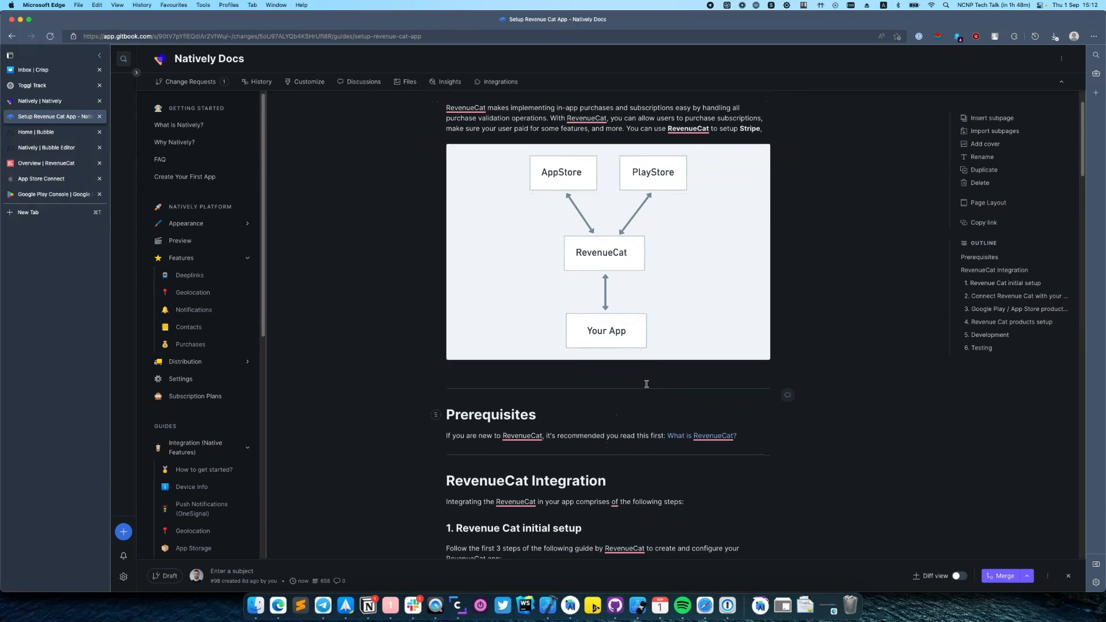
scroll("down", 3)
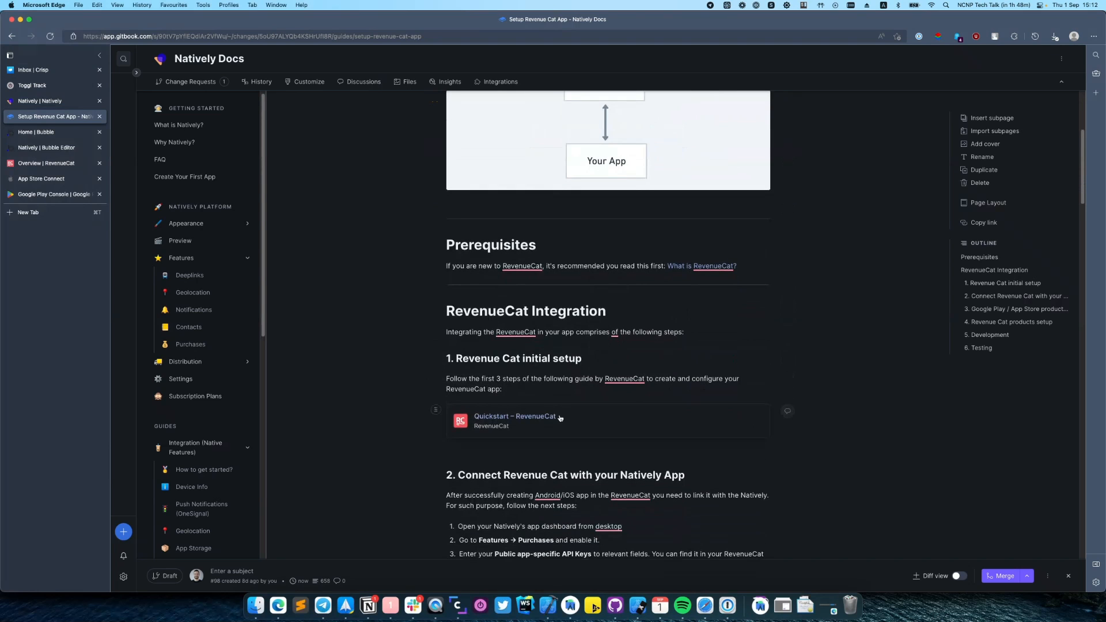
left_click(27, 228)
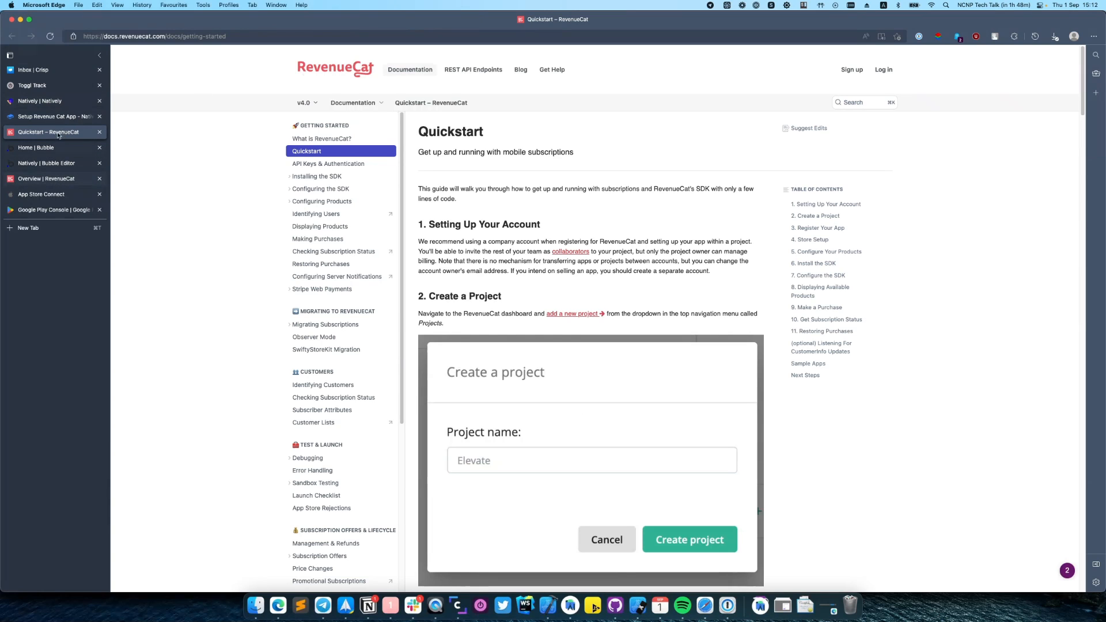
- Create a new RevenueCat project named 'Natively Demo'
left_click(46, 179)
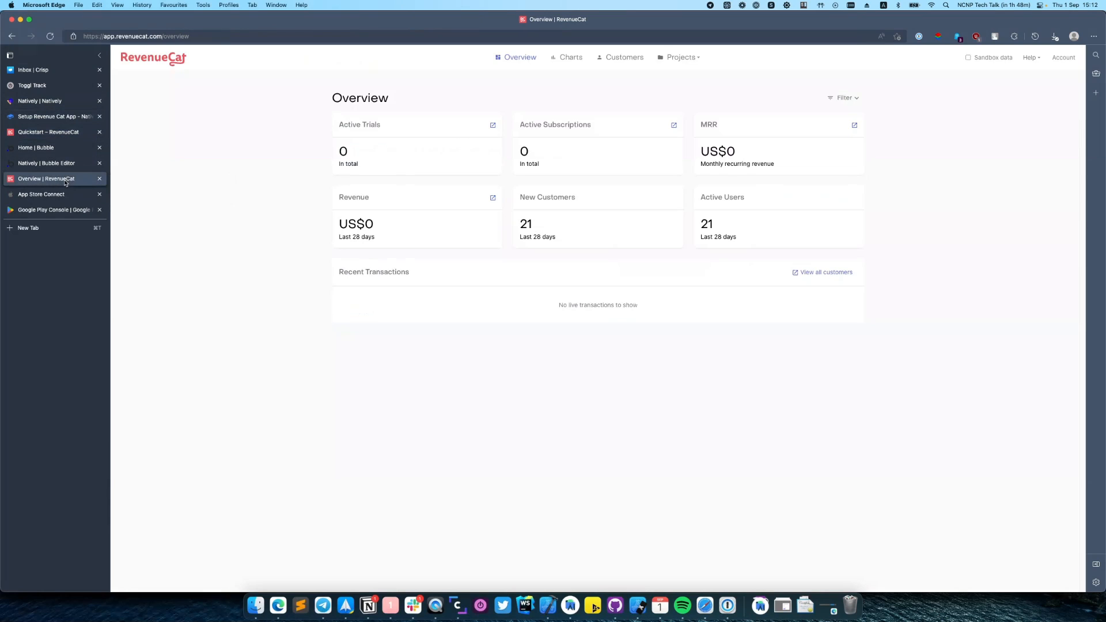
left_click(681, 58)
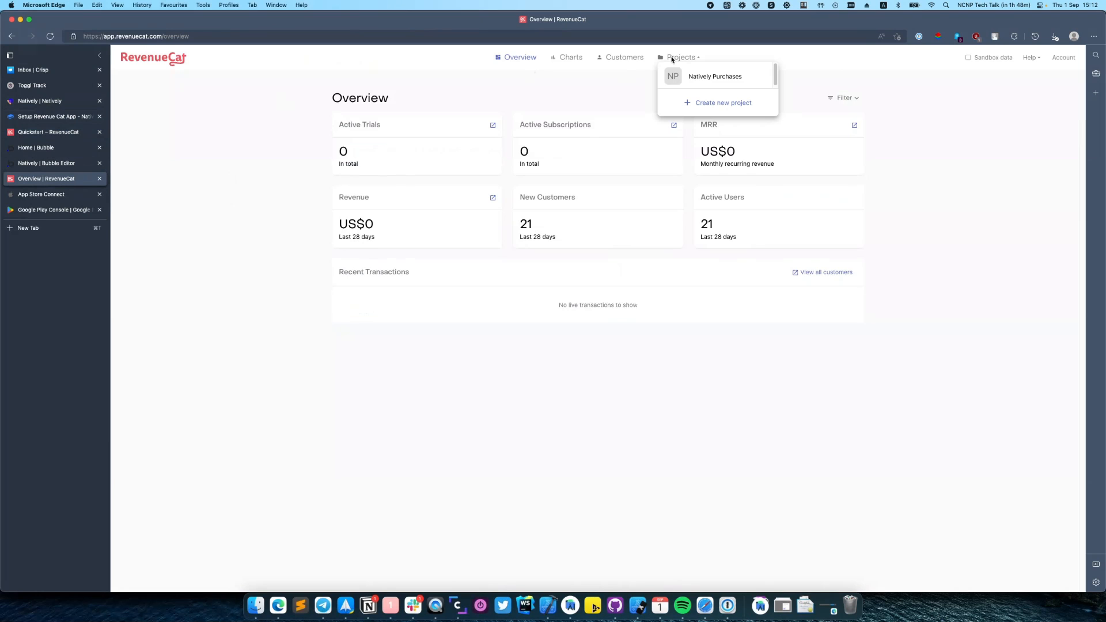
left_click(722, 103)
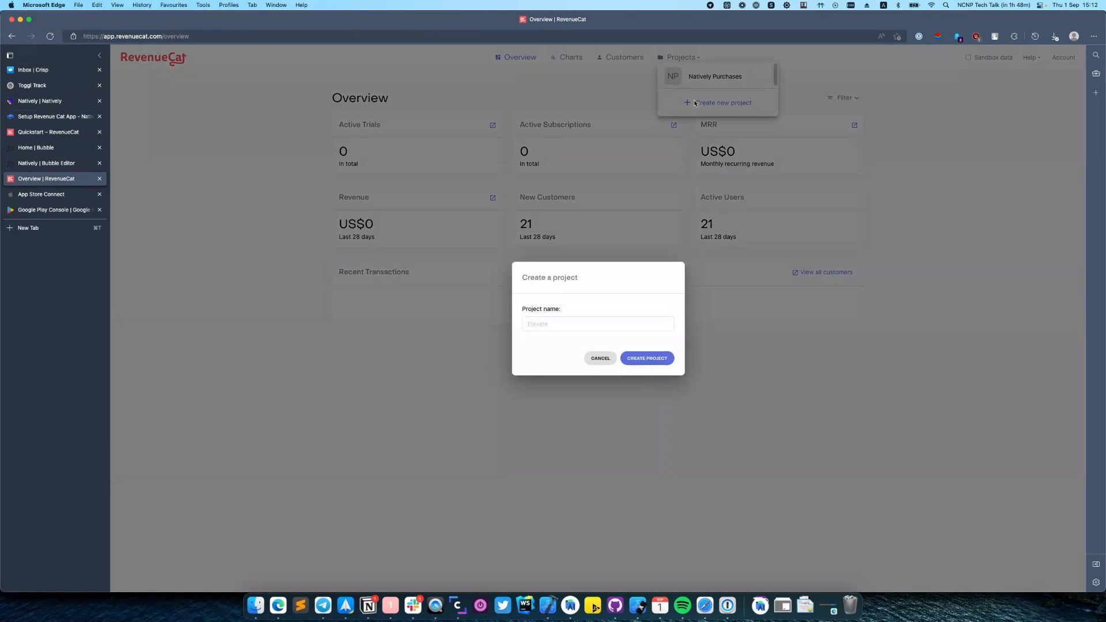
mouse_move(576, 336)
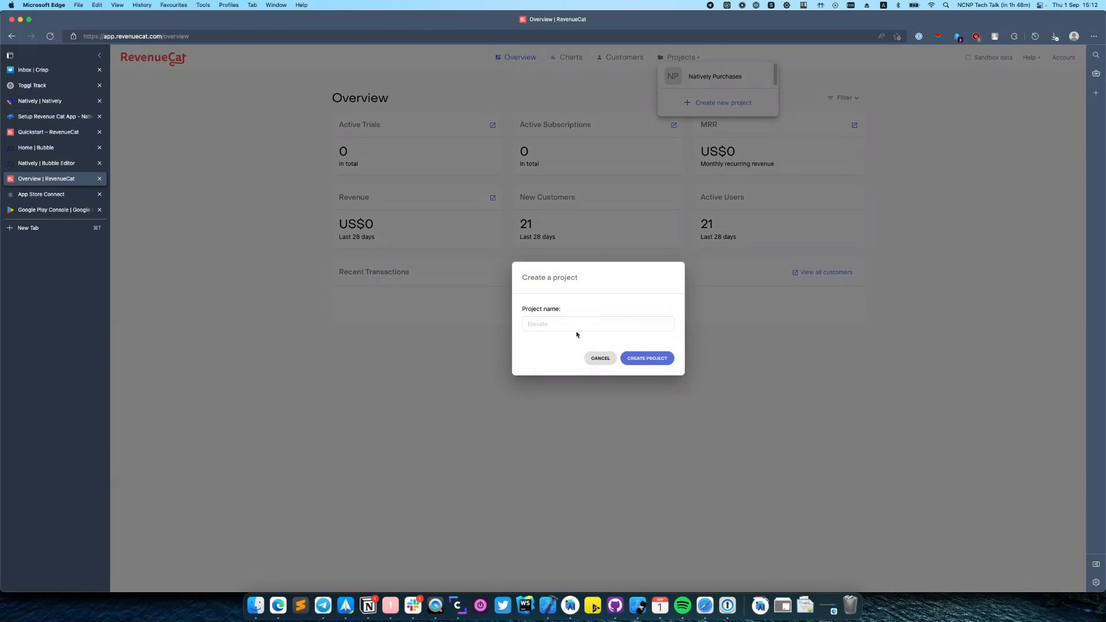
left_click(598, 324)
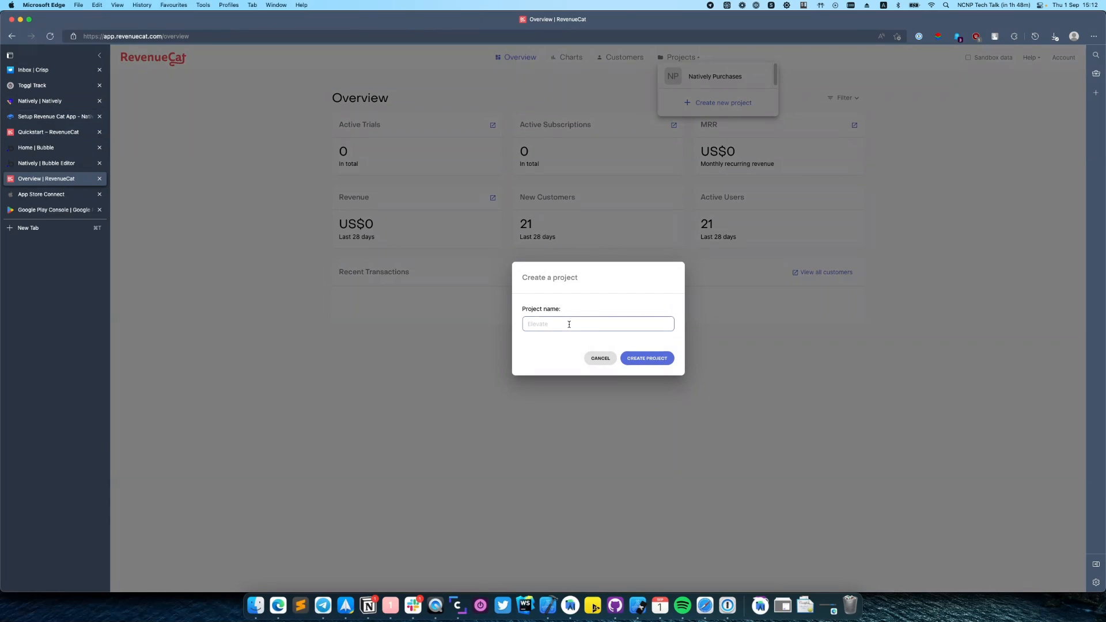
type("Natively Demo")
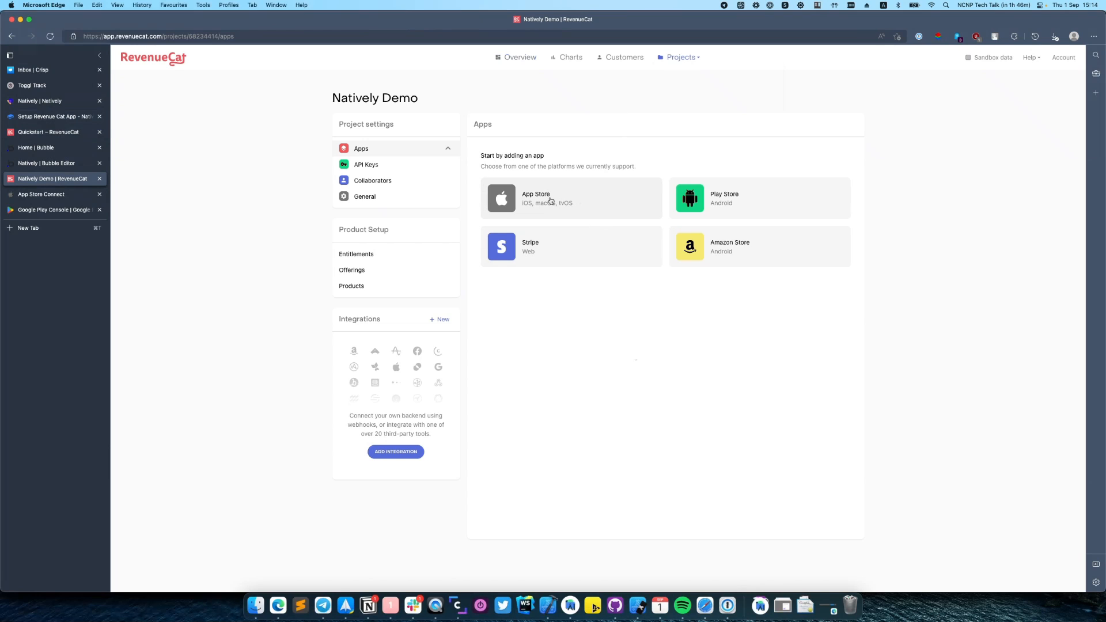
- Start an App Store app named Natively Demo and look up its bundle ID in Natively's iOS build
left_click(572, 198)
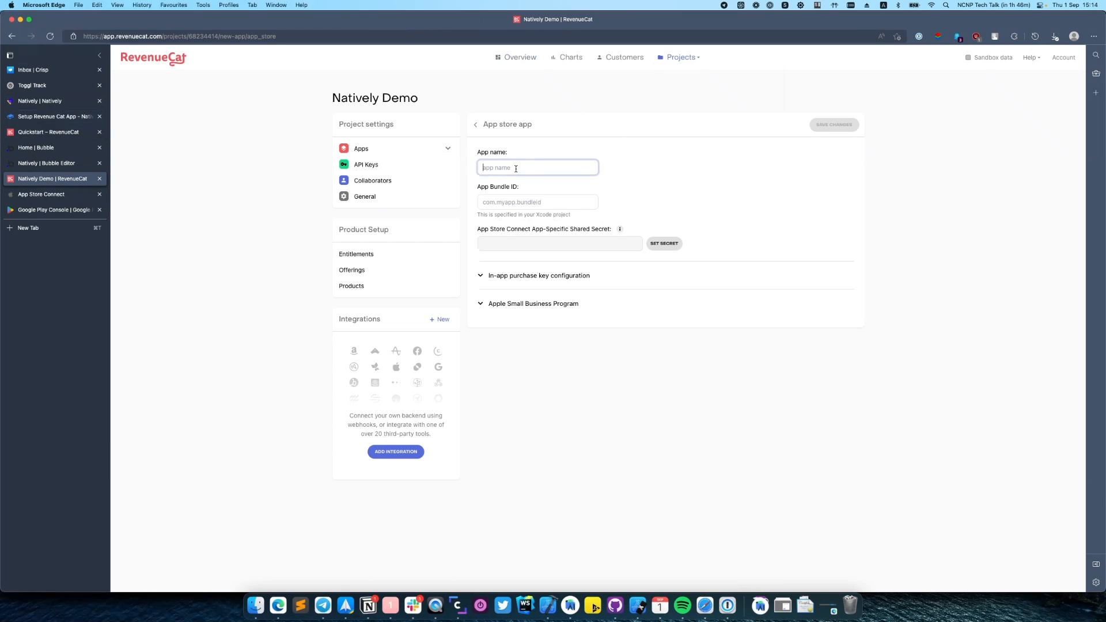
type("Natively")
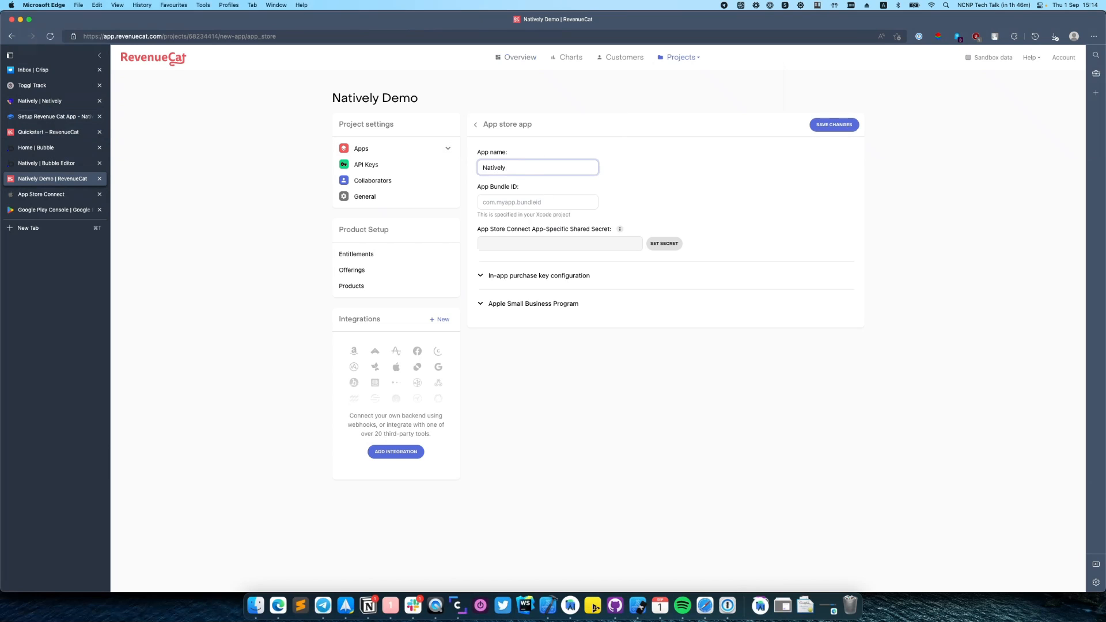
left_click(536, 202)
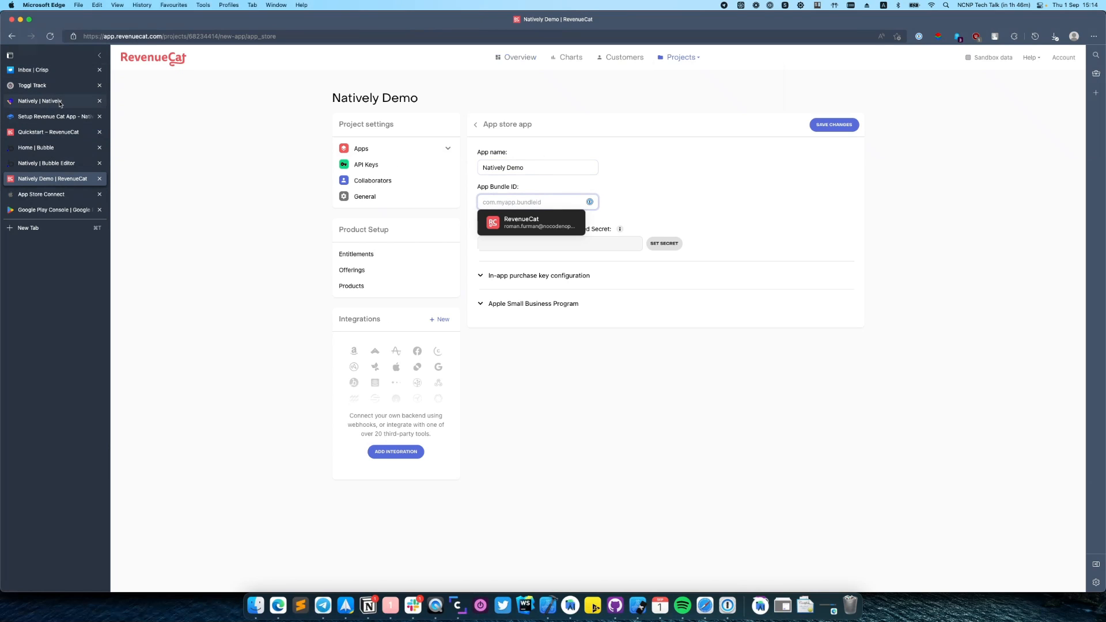
left_click(41, 101)
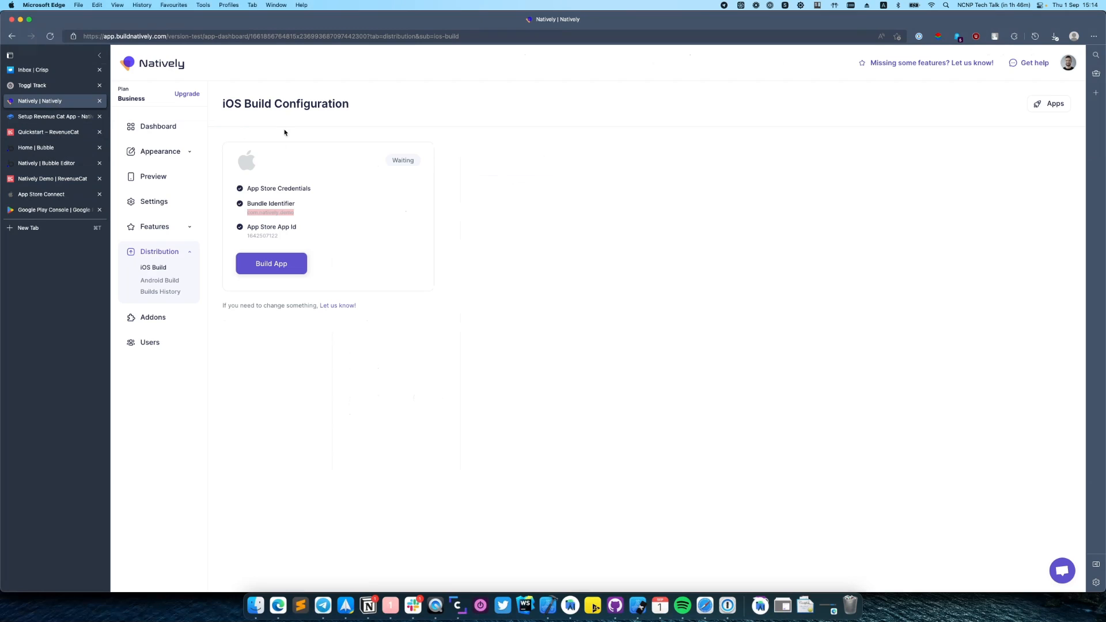
mouse_move(265, 221)
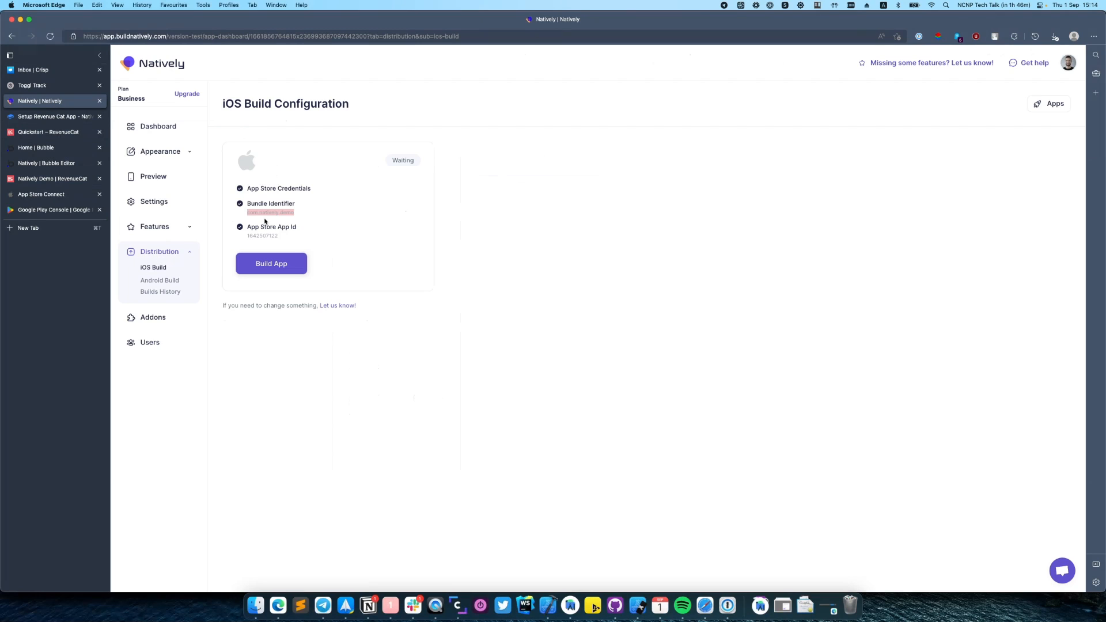
mouse_move(309, 215)
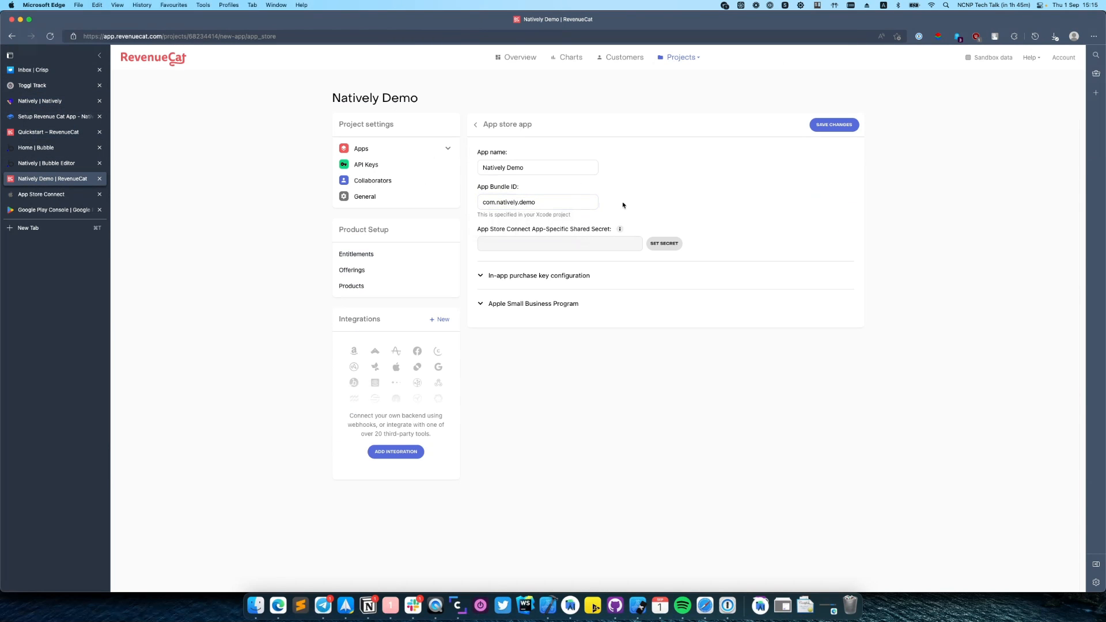
mouse_move(483, 228)
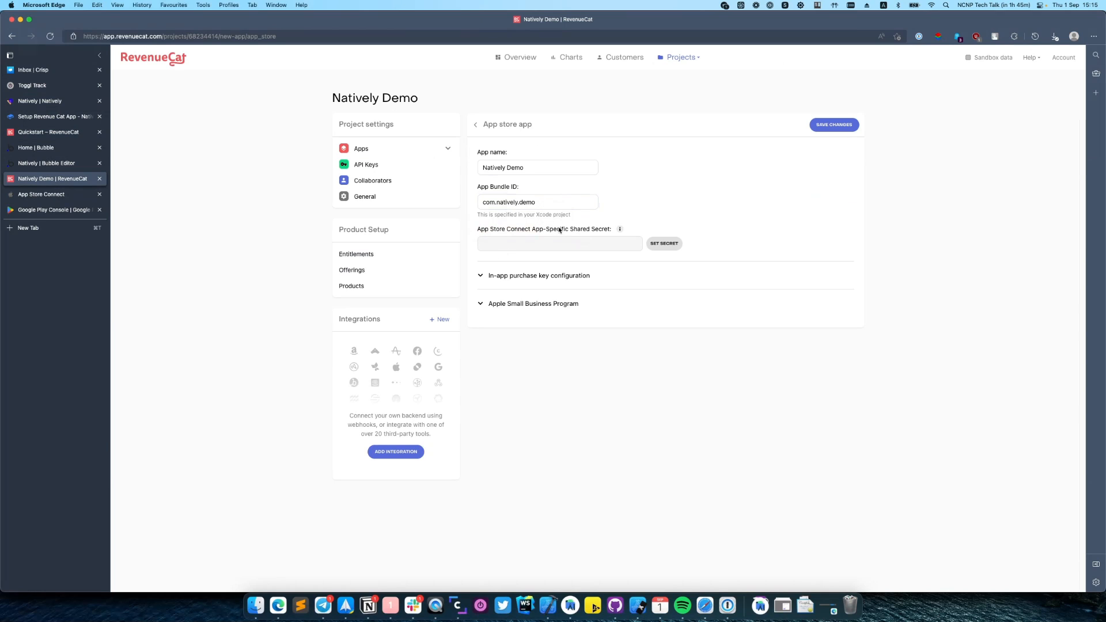
mouse_move(331, 207)
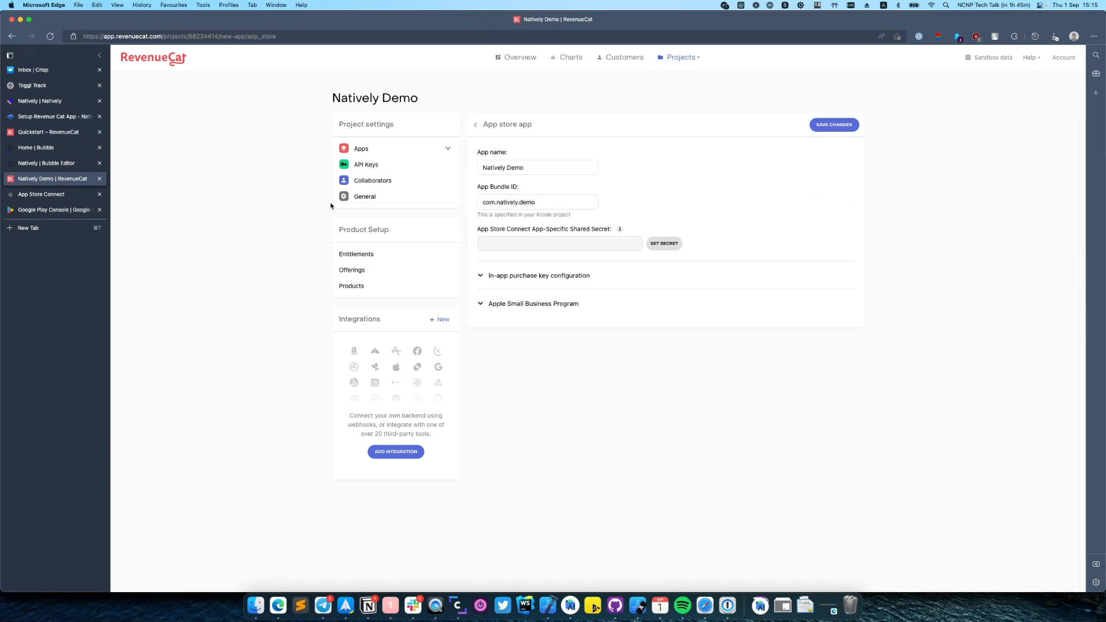
mouse_move(42, 194)
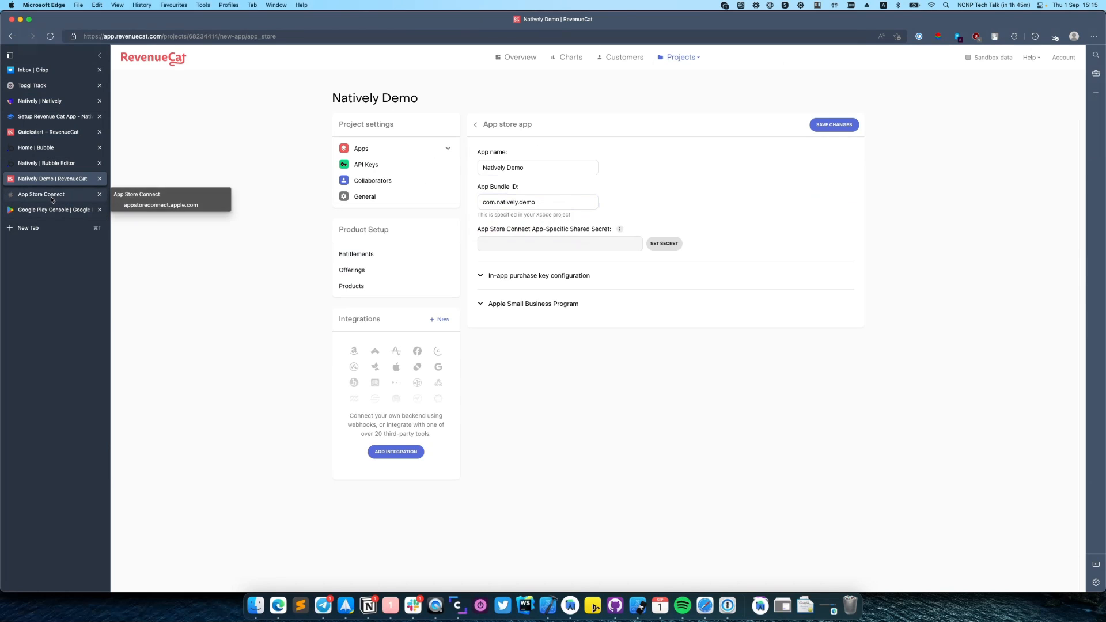
- Copy the app-specific shared secret from App Store Connect, set it, and save the App Store app
left_click(40, 193)
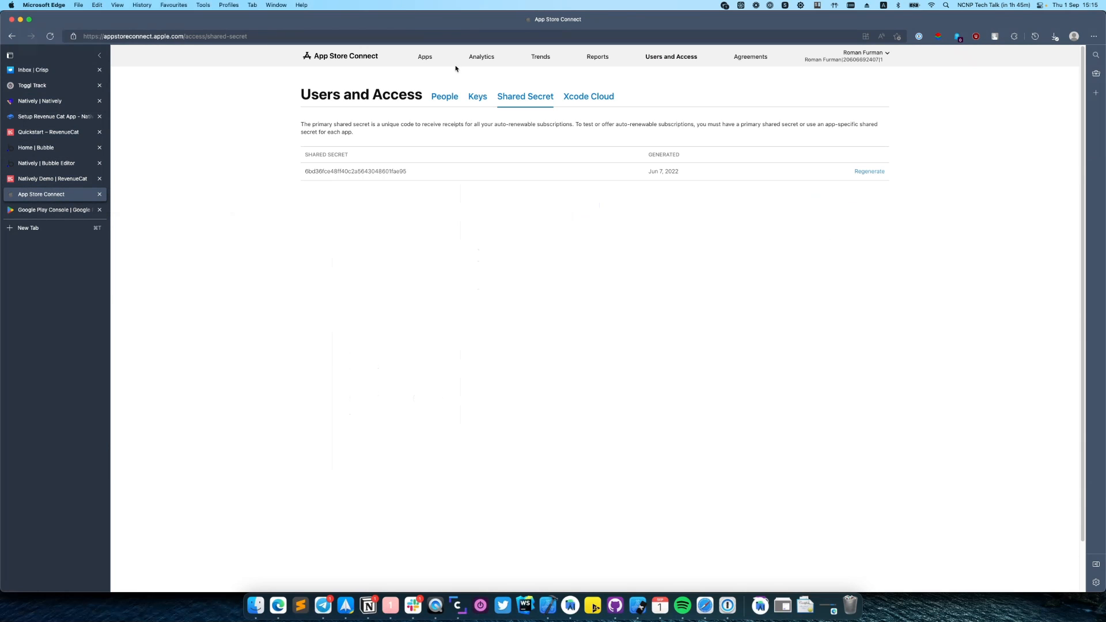
mouse_move(671, 57)
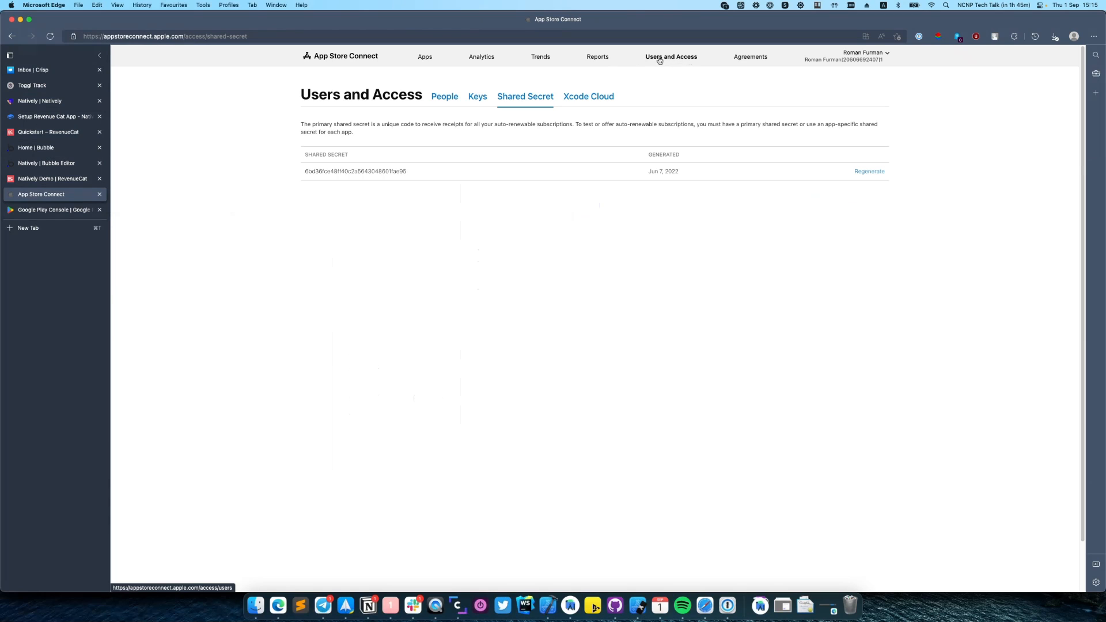
mouse_move(501, 92)
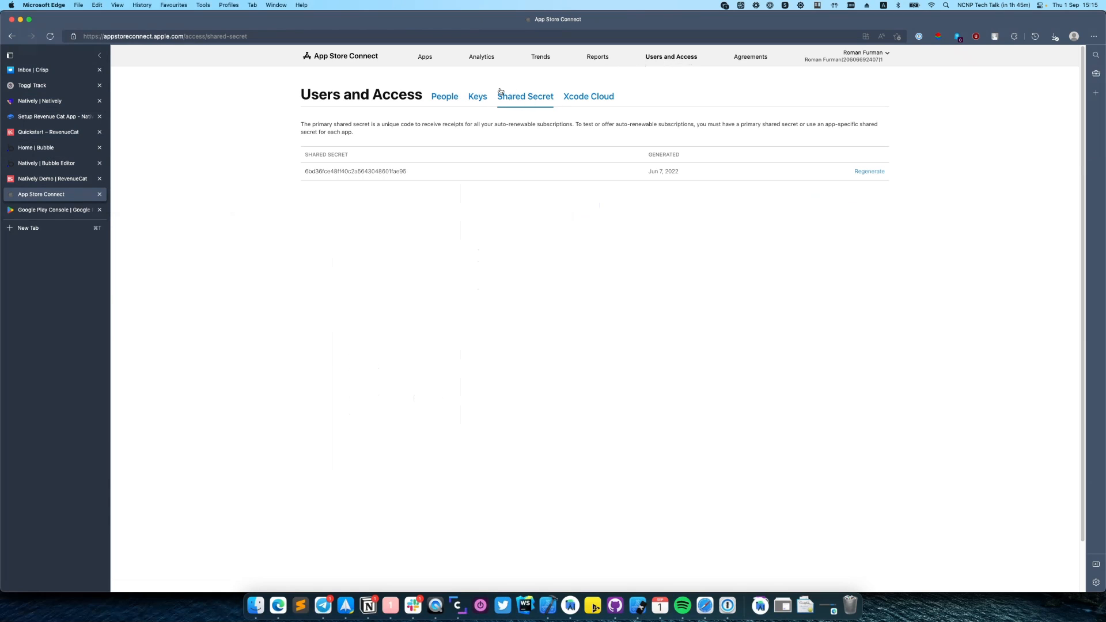
mouse_move(391, 177)
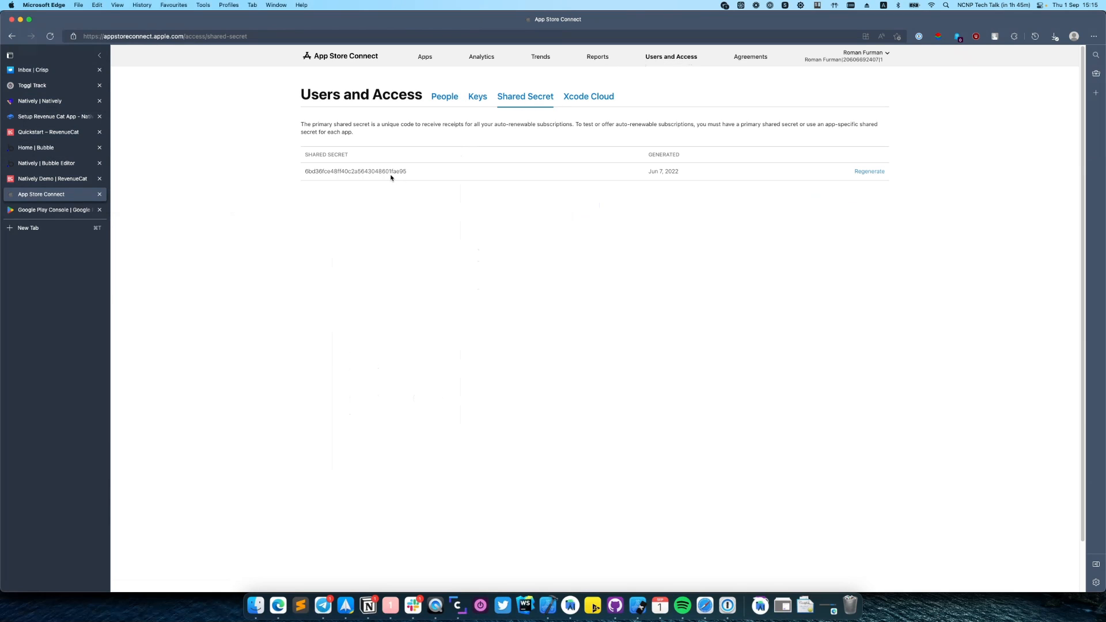
double_click(355, 171)
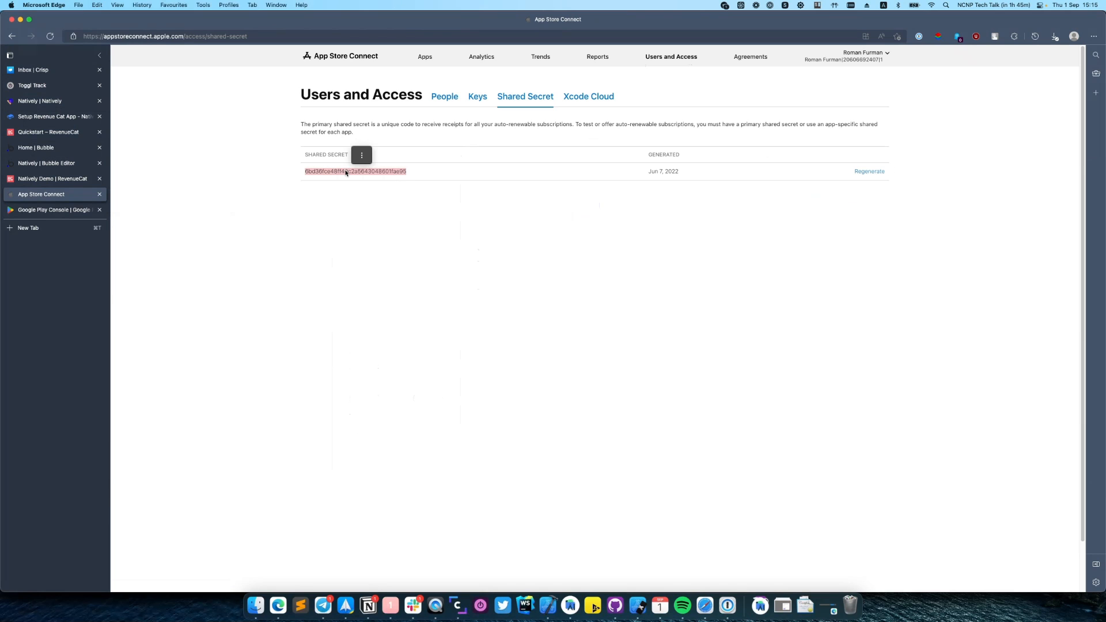
left_click(53, 179)
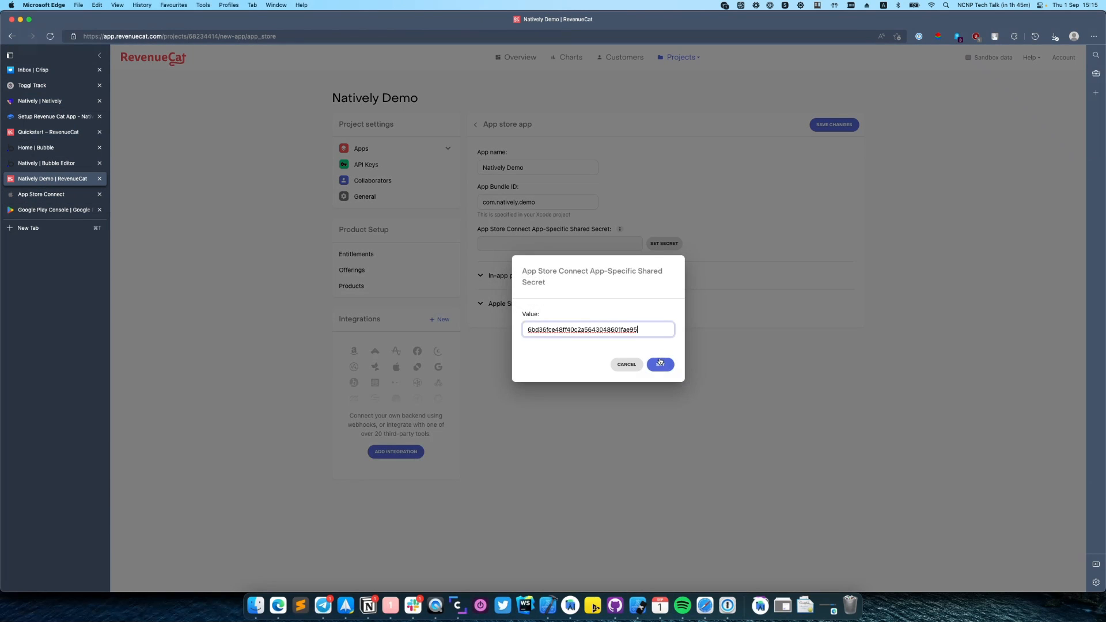
left_click(659, 364)
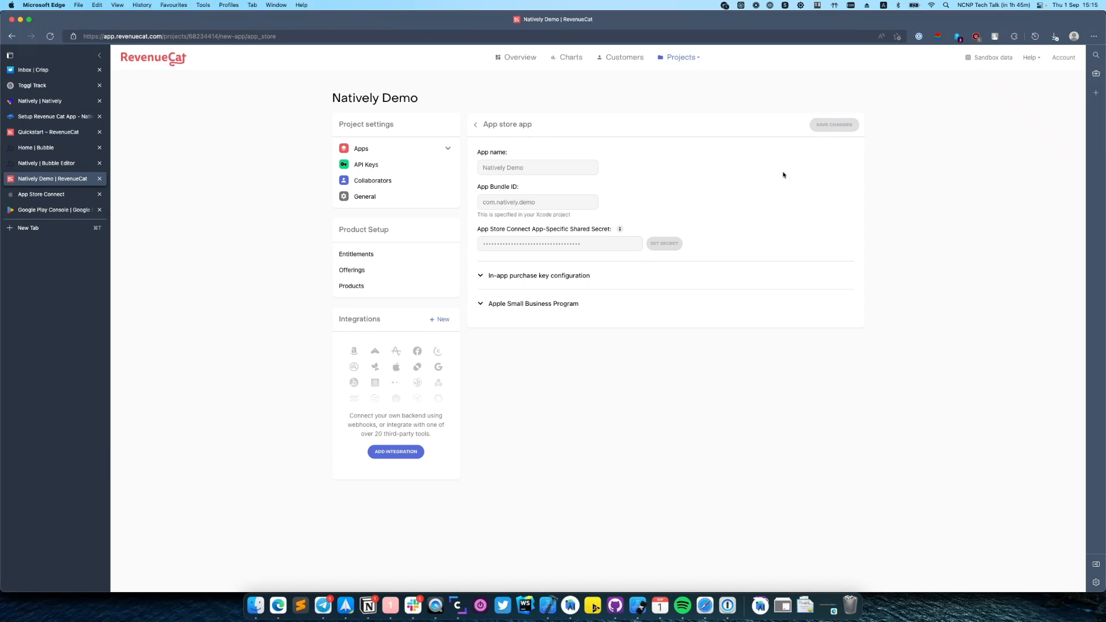
left_click(833, 124)
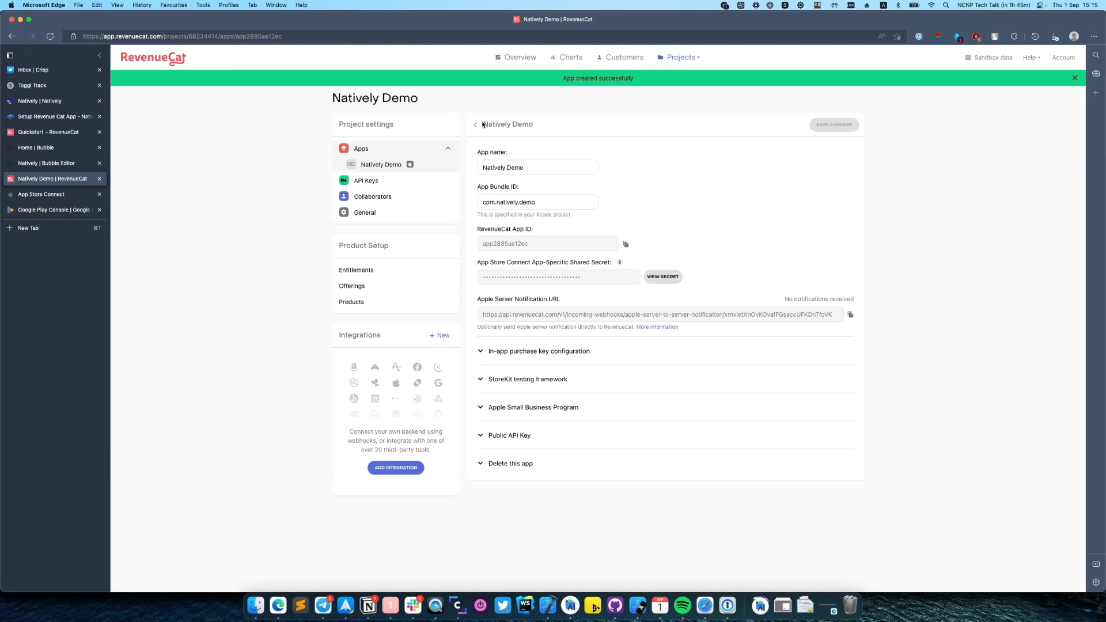
left_click(1074, 77)
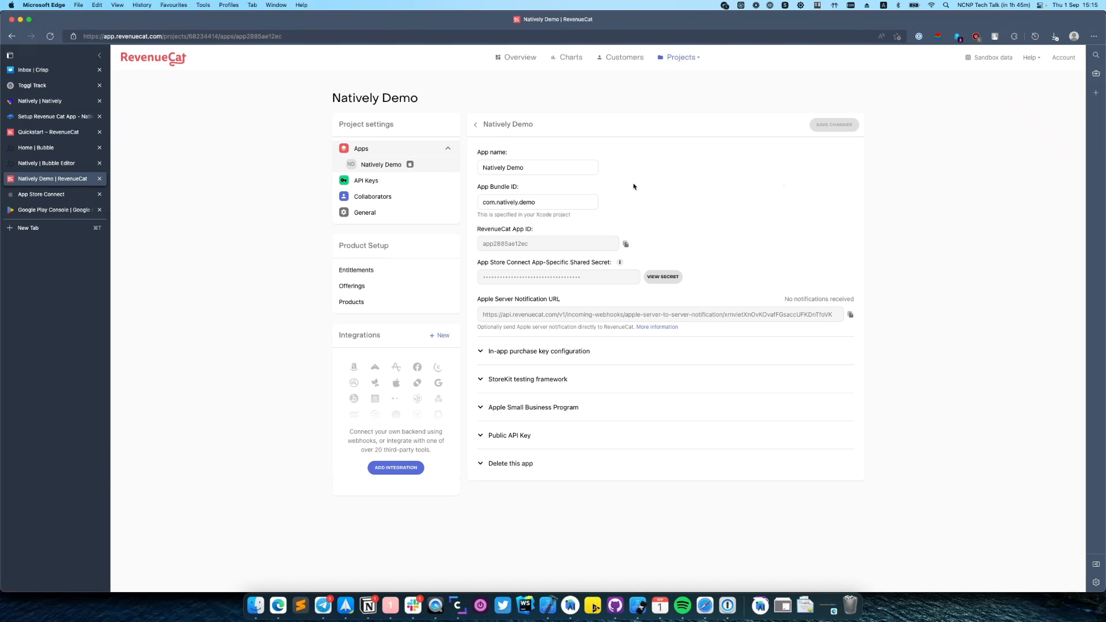
mouse_move(475, 128)
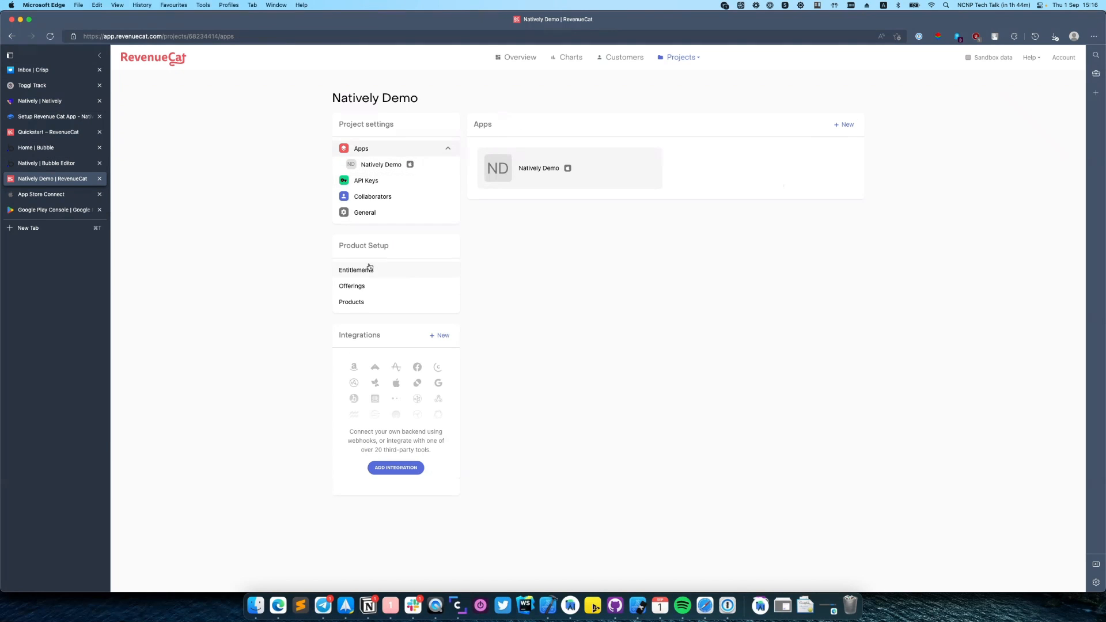
- Add a Play Store app named Natively Demo, then head to Natively for its package name
left_click(843, 124)
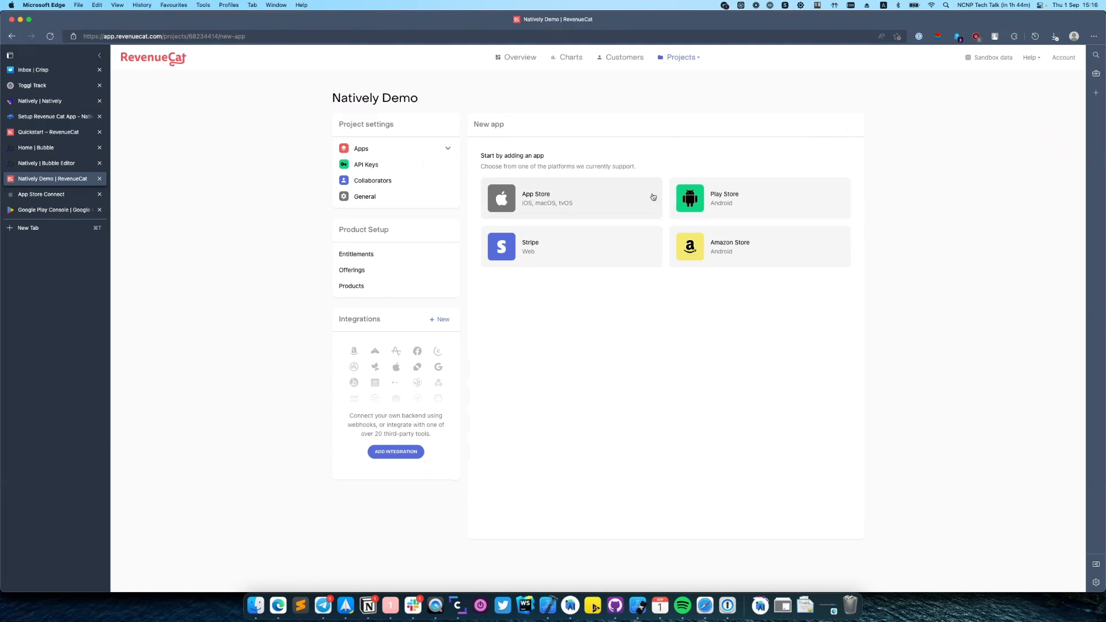
left_click(759, 199)
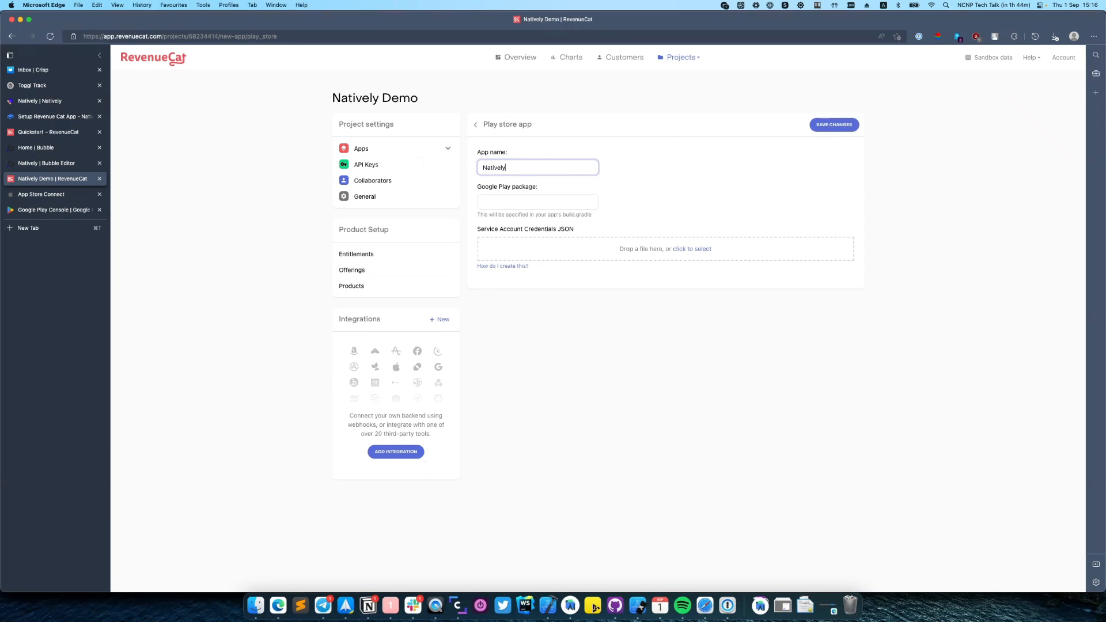
type("Demo")
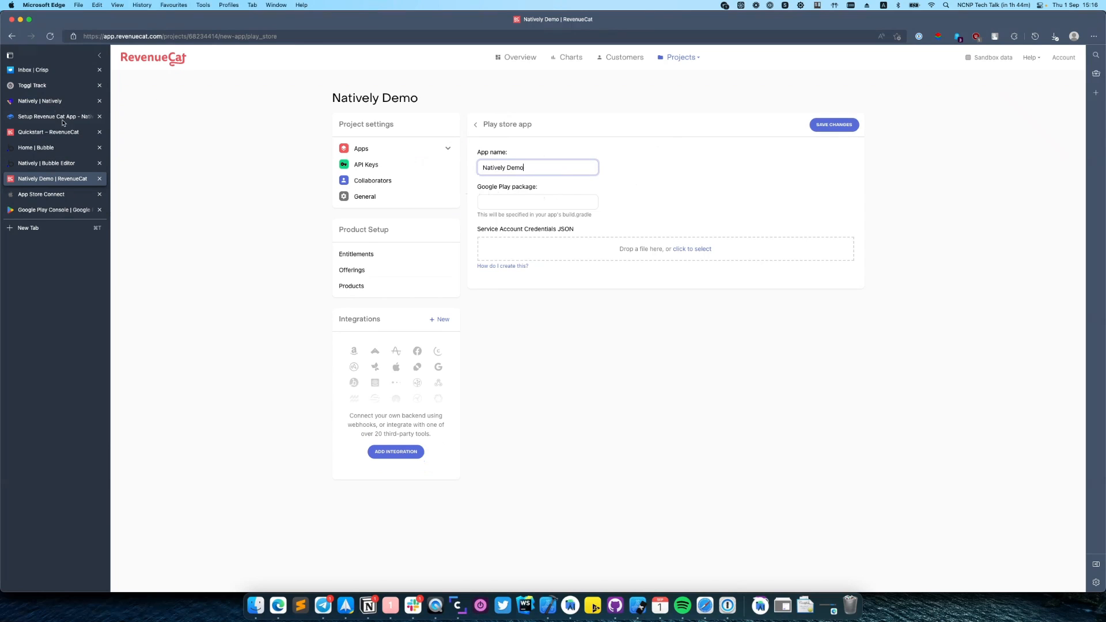
left_click(40, 102)
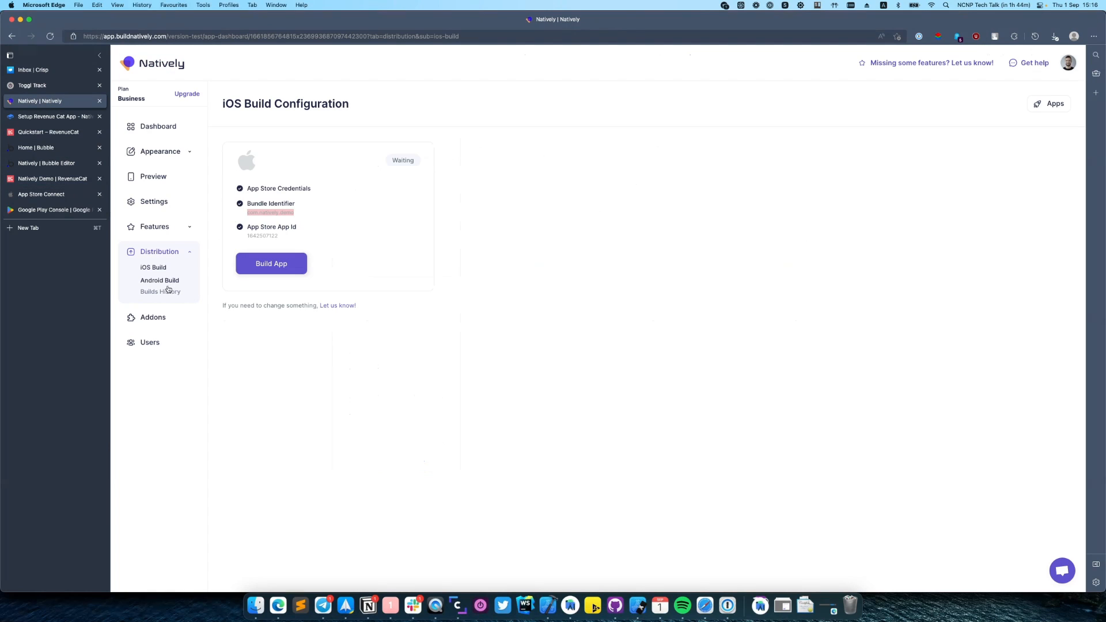
- Copy the bundle identifier from Natively's Android Build Configuration back to the Play Store form
left_click(159, 280)
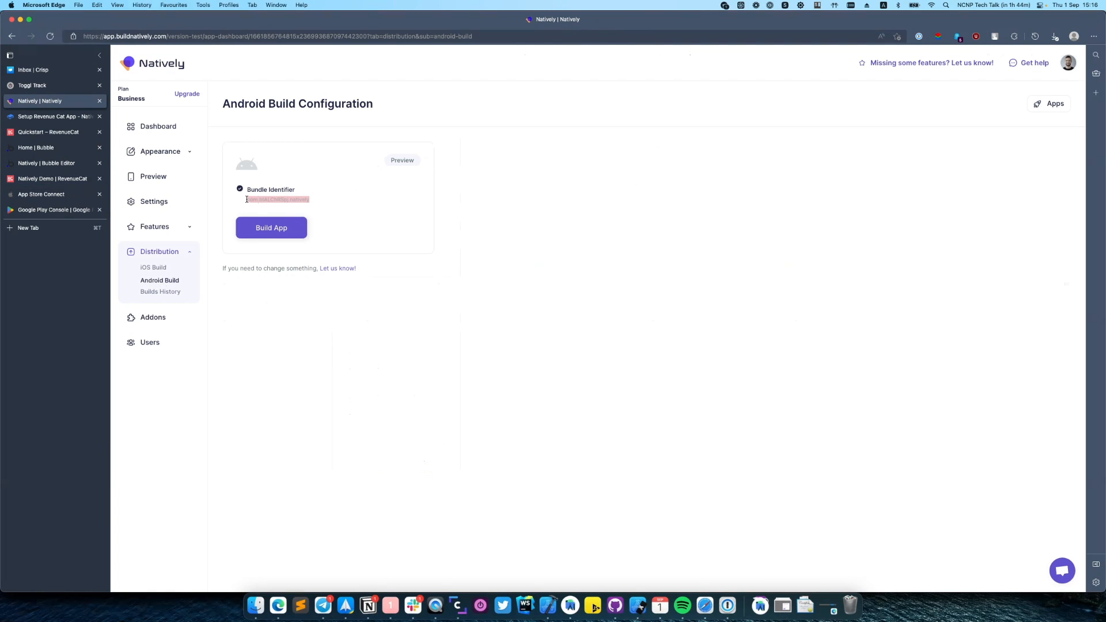
left_click(52, 178)
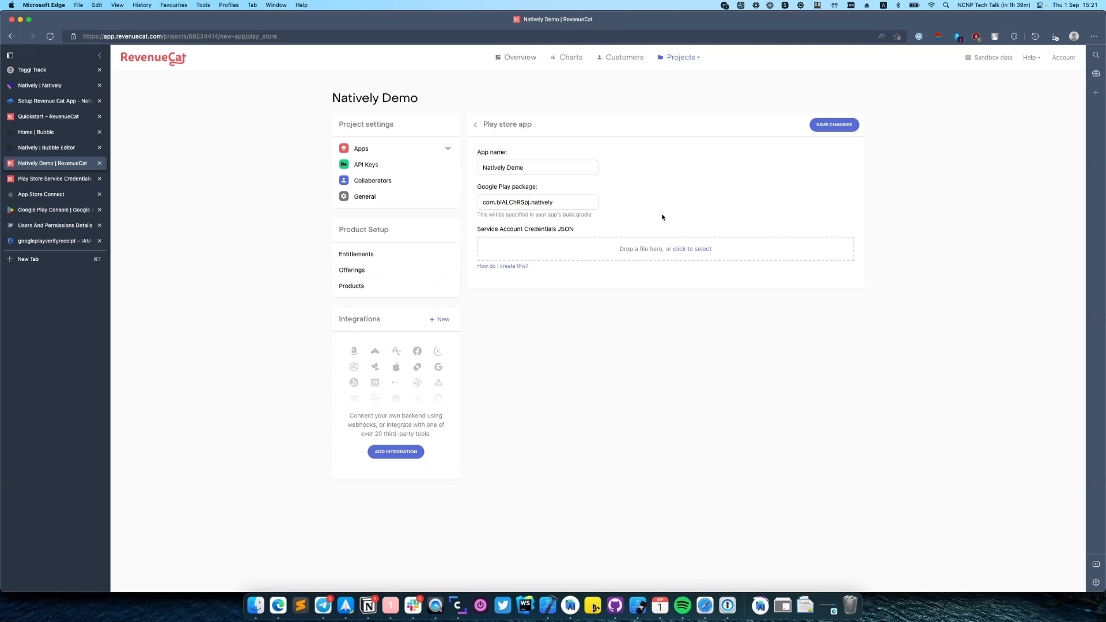
mouse_move(502, 266)
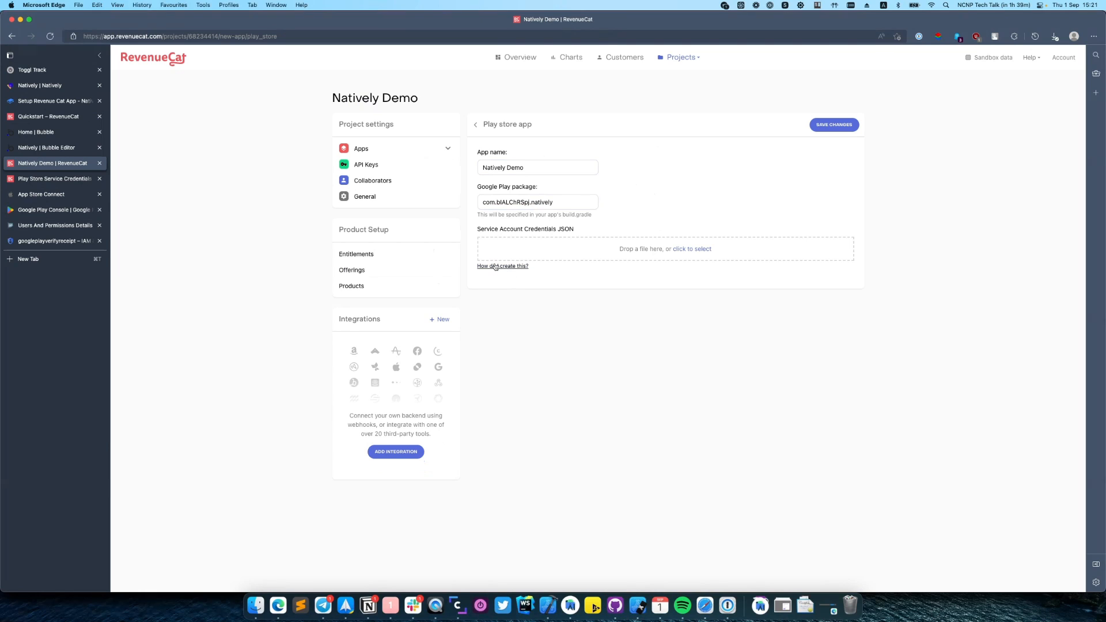
- Check the credentials guide, upload the service account credentials JSON, and save the Play Store app
left_click(503, 266)
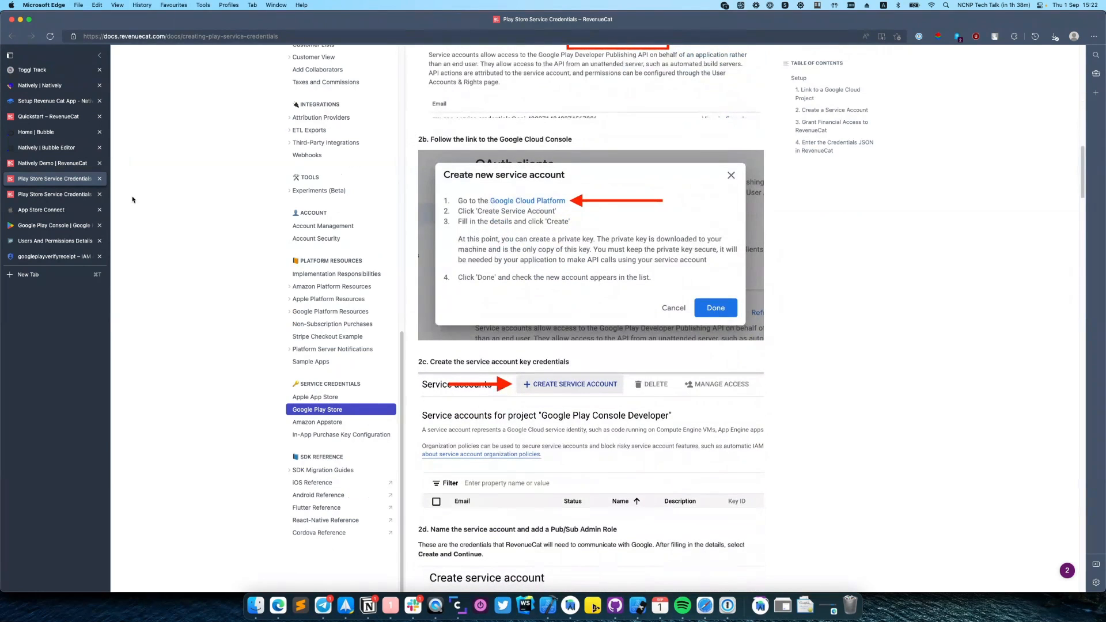
left_click(53, 162)
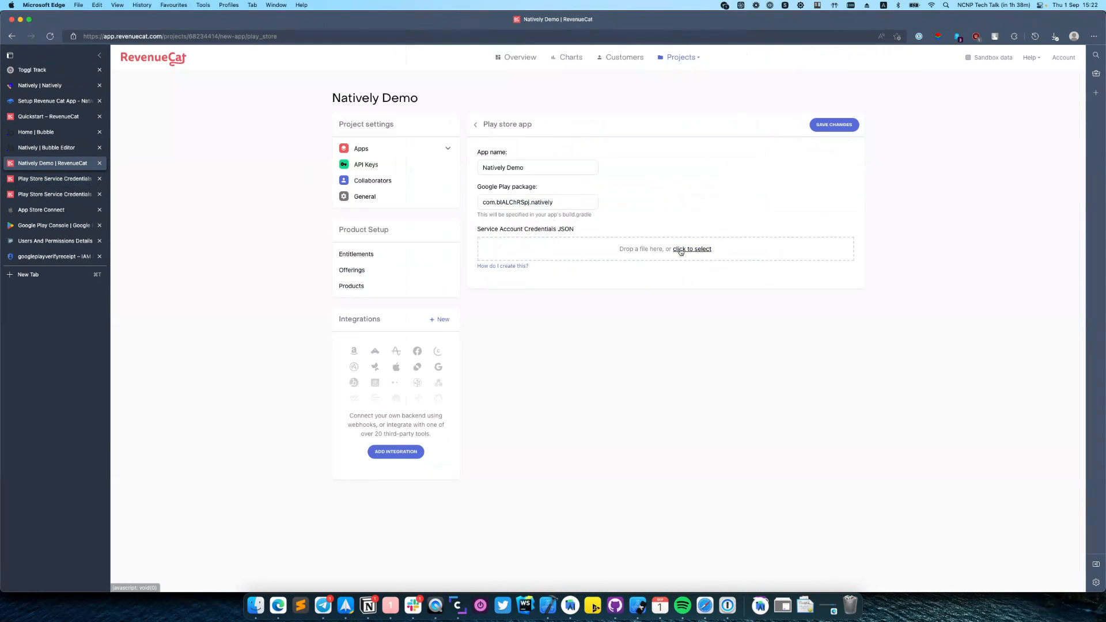
left_click(691, 249)
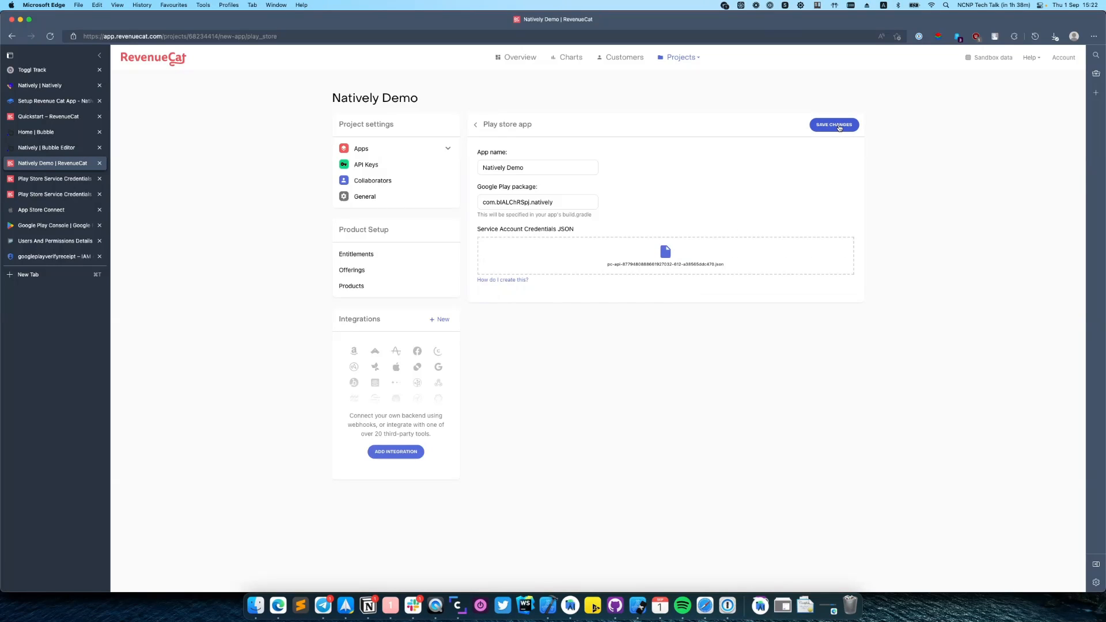
left_click(834, 124)
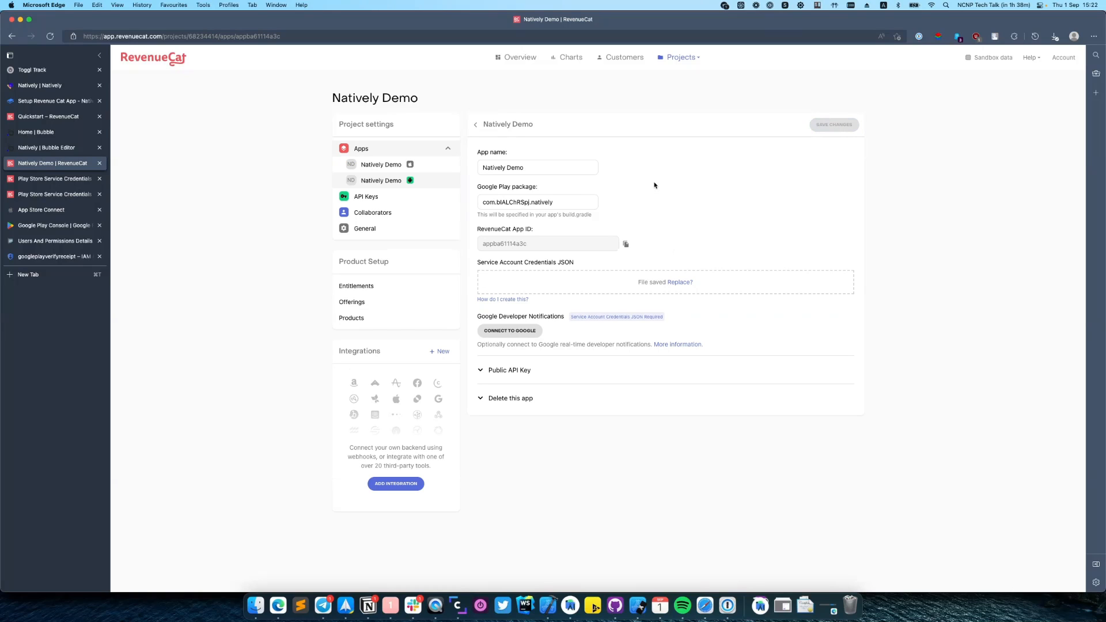
mouse_move(414, 196)
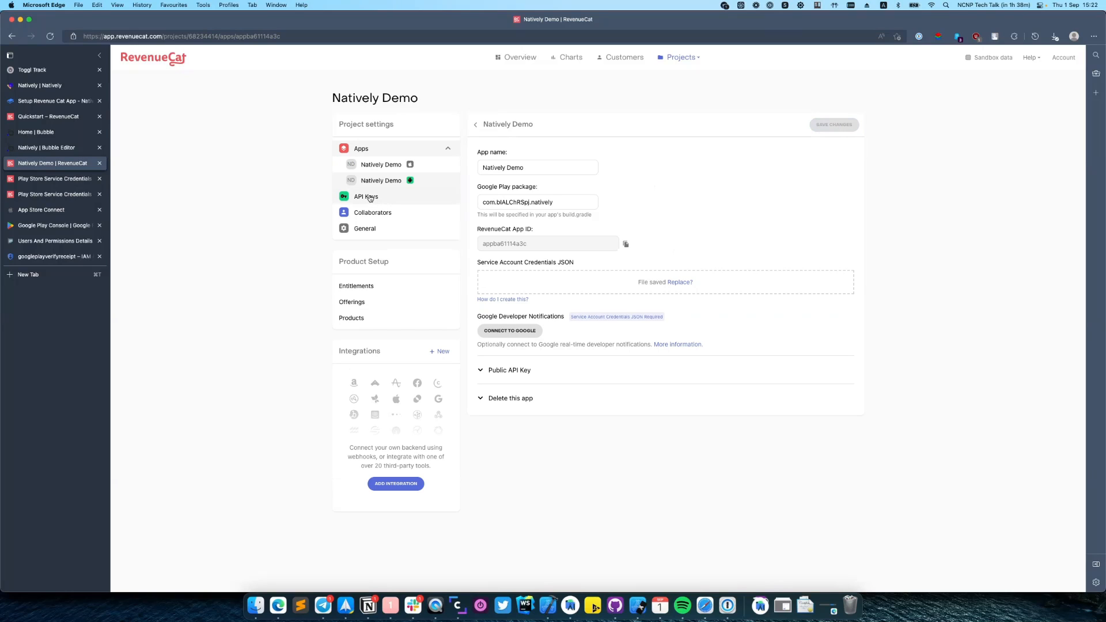
- Reveal and copy the App Store app's public API key from the project's API Keys page
left_click(365, 196)
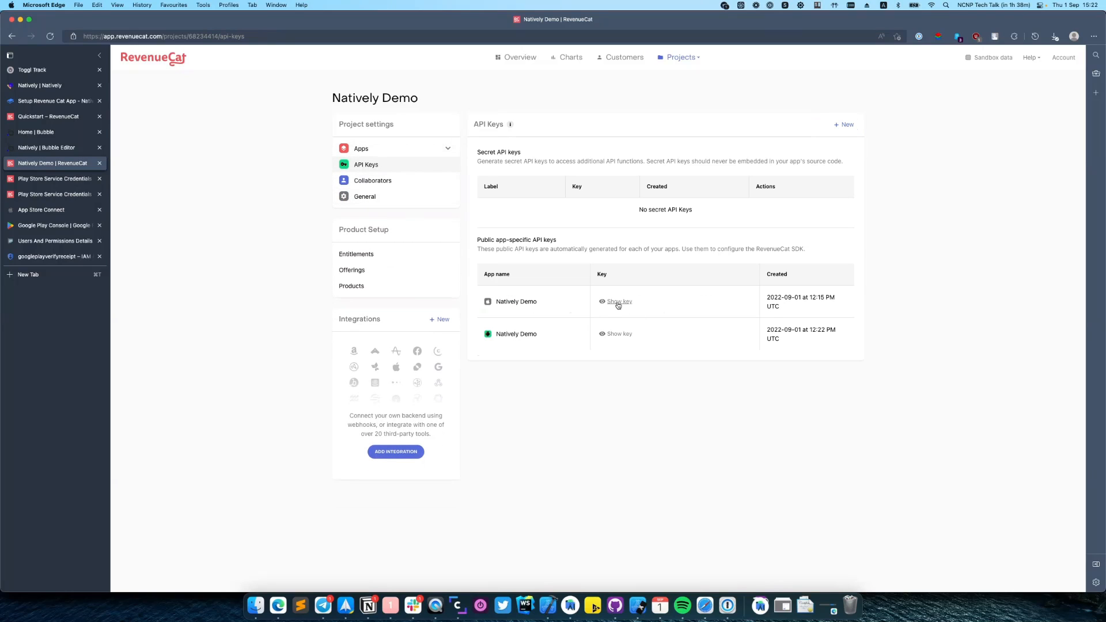
left_click(617, 301)
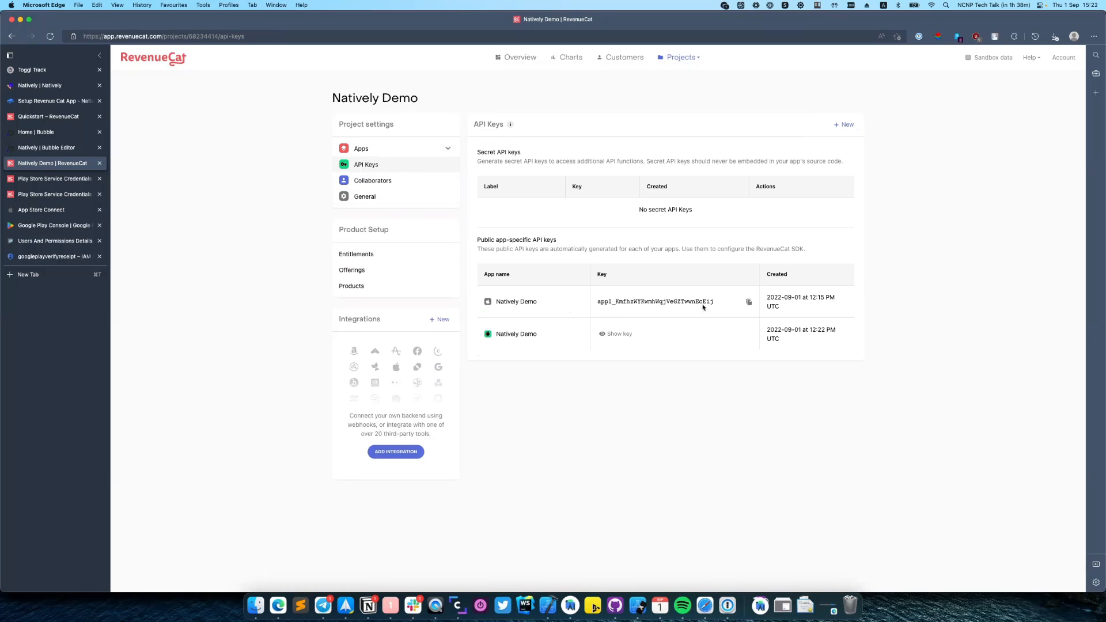
left_click(749, 302)
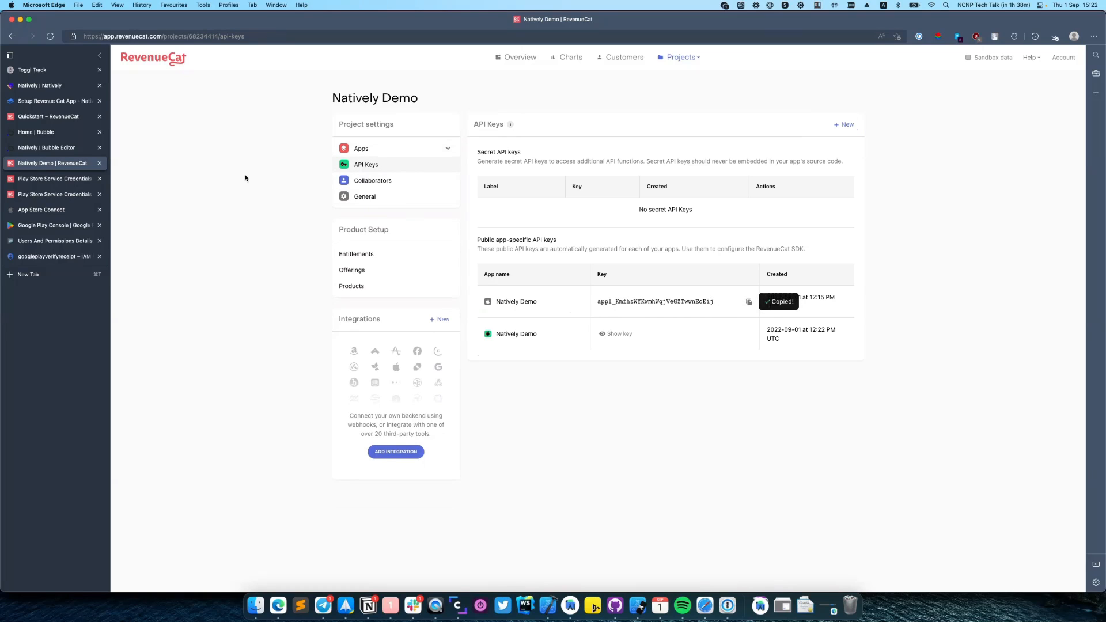
left_click(40, 84)
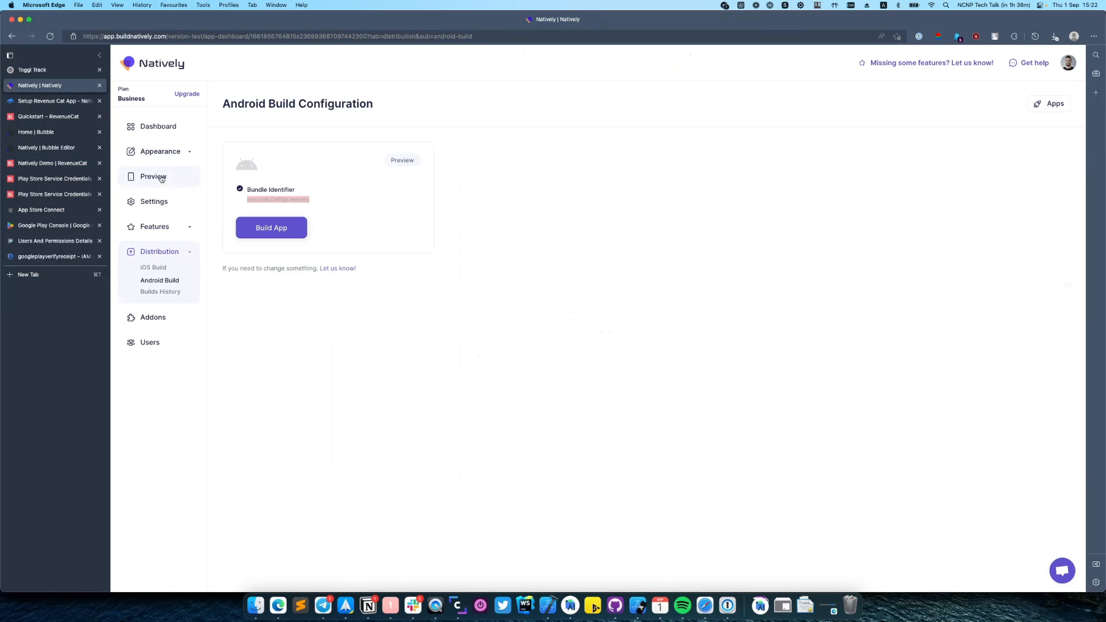
- Fill the iOS appl_ and Android goog_ public keys into In-App Purchases and save
left_click(155, 227)
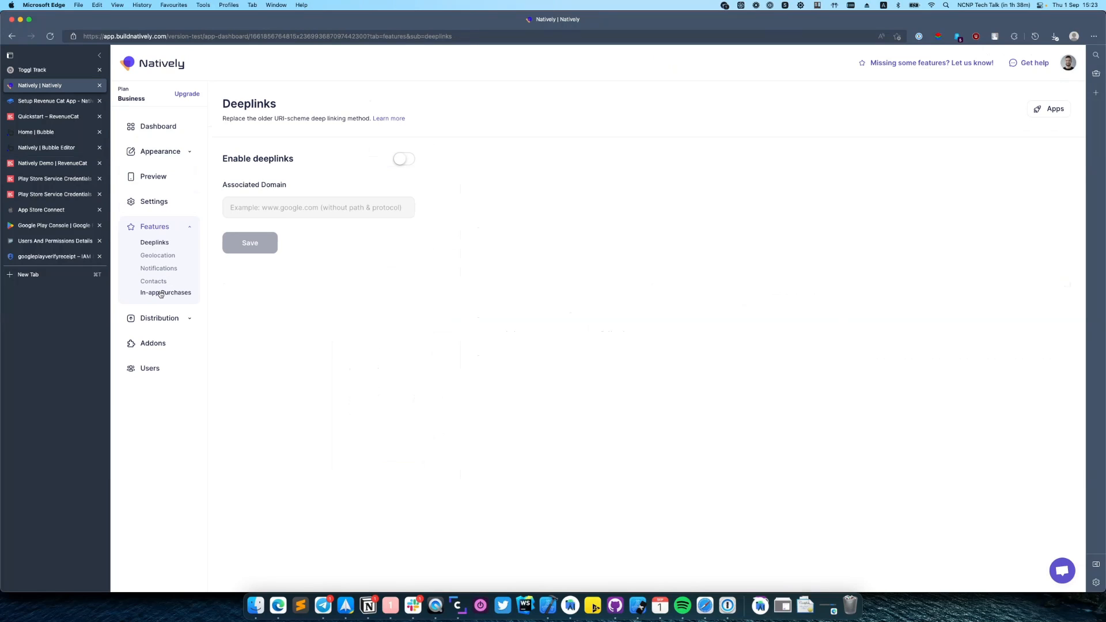
left_click(165, 291)
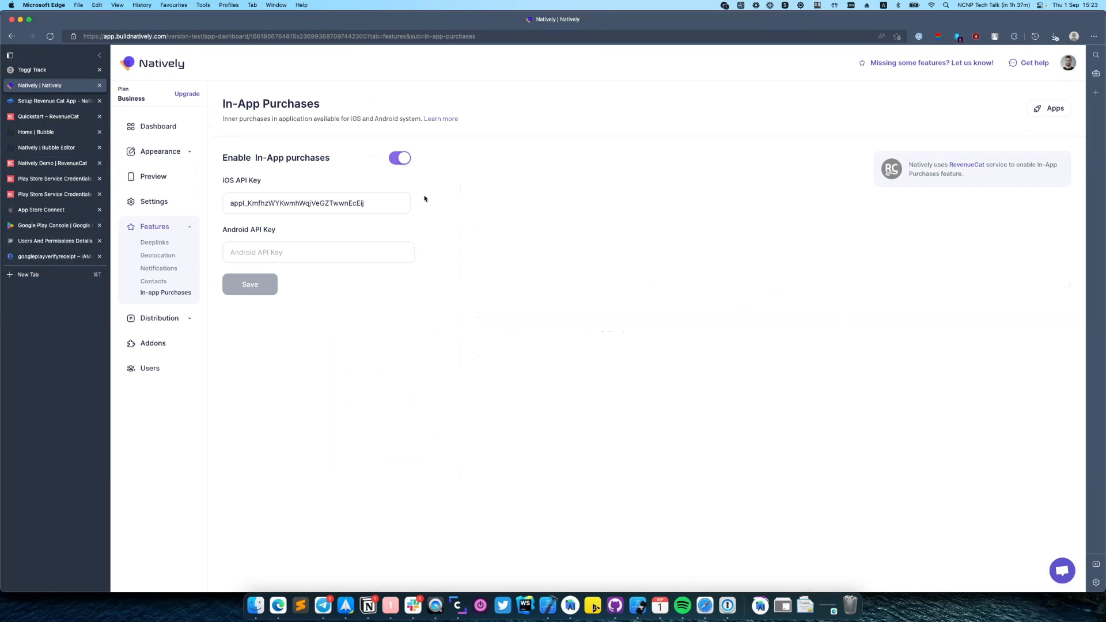
left_click(51, 162)
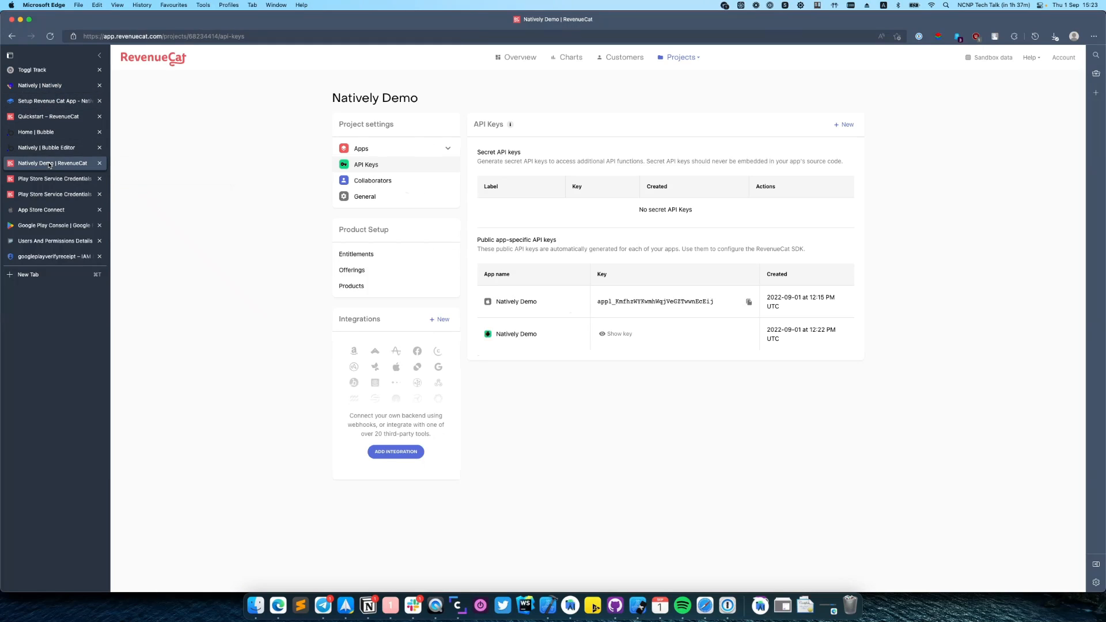
left_click(614, 334)
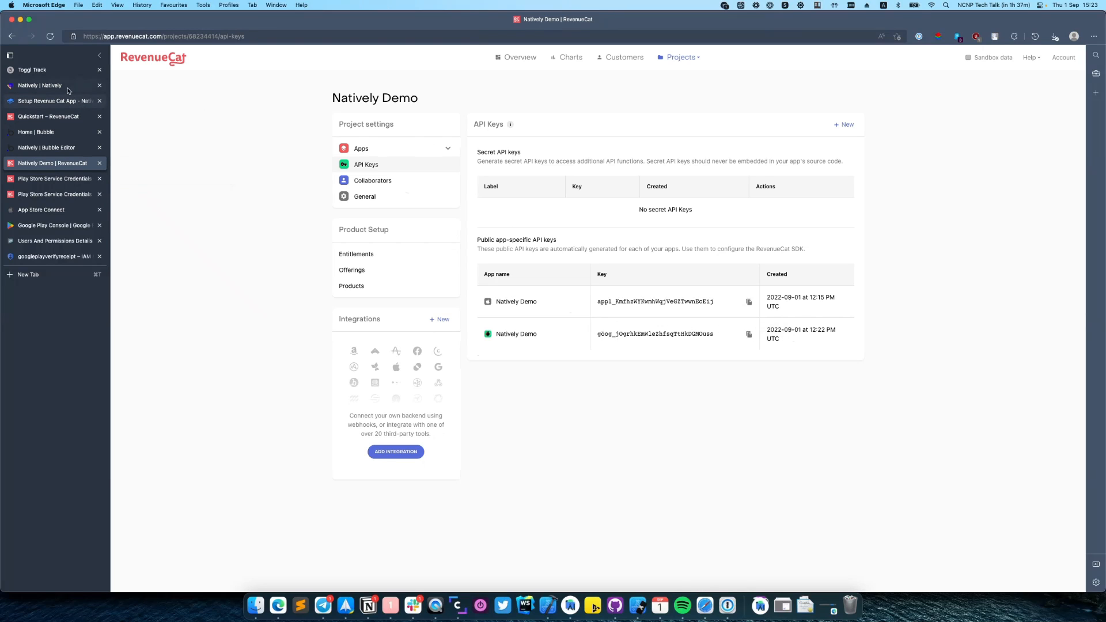
left_click(41, 84)
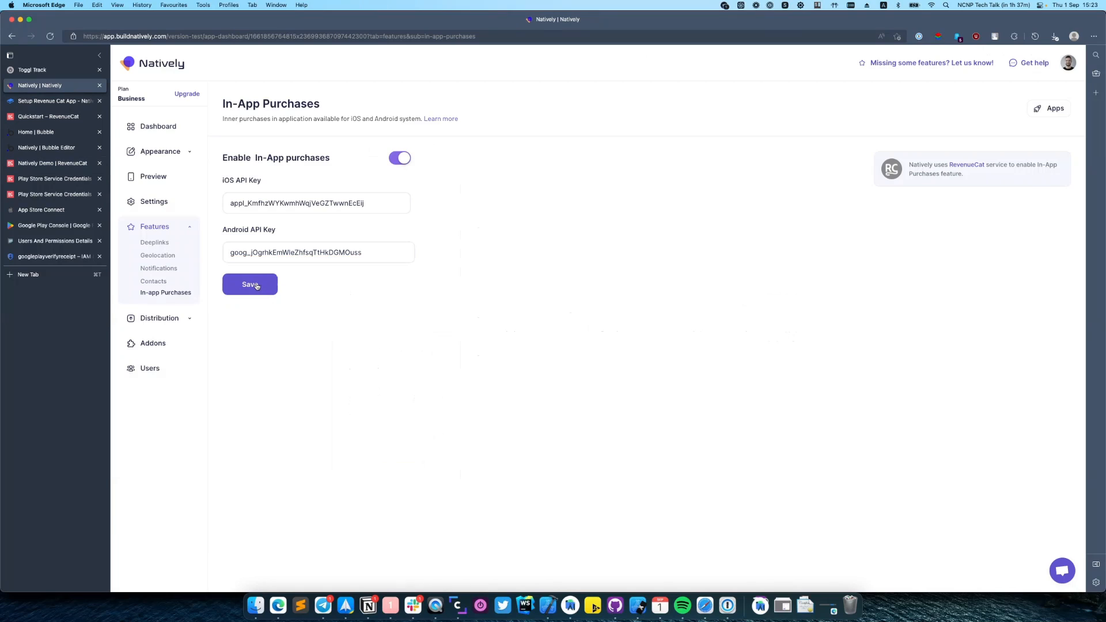
left_click(250, 285)
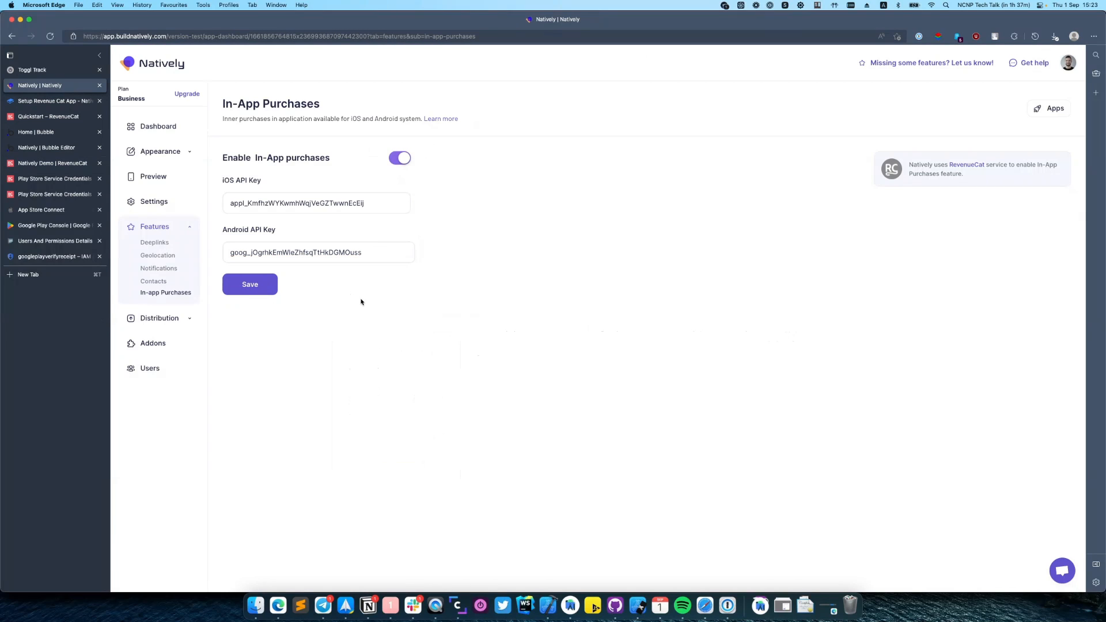
- Review the iOS Build configuration, then the Android Build Configuration under Distribution
left_click(153, 266)
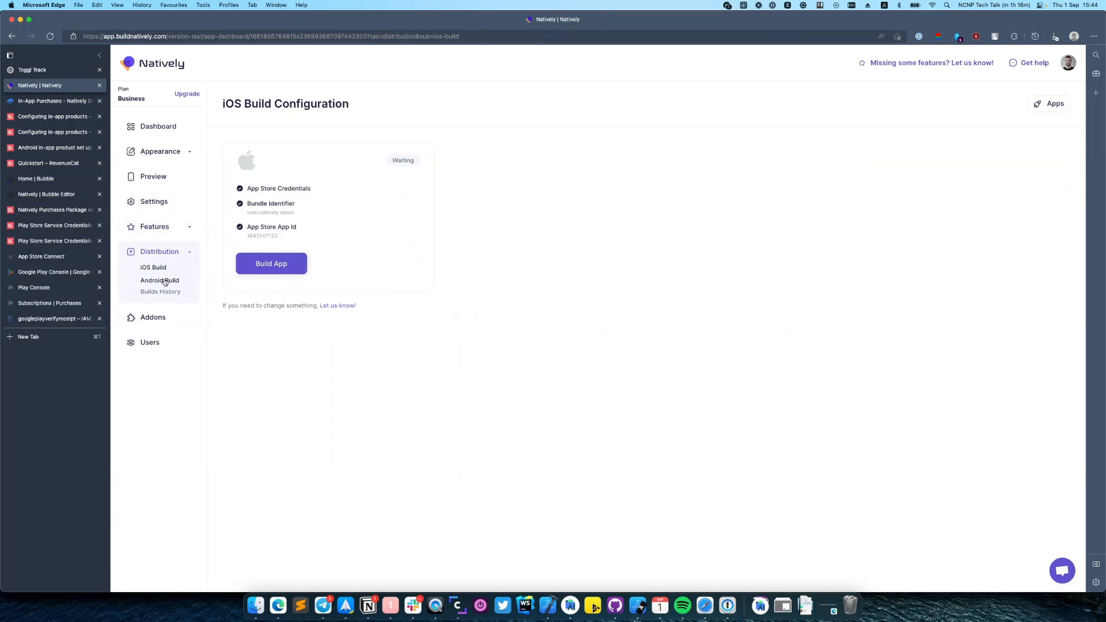
left_click(159, 280)
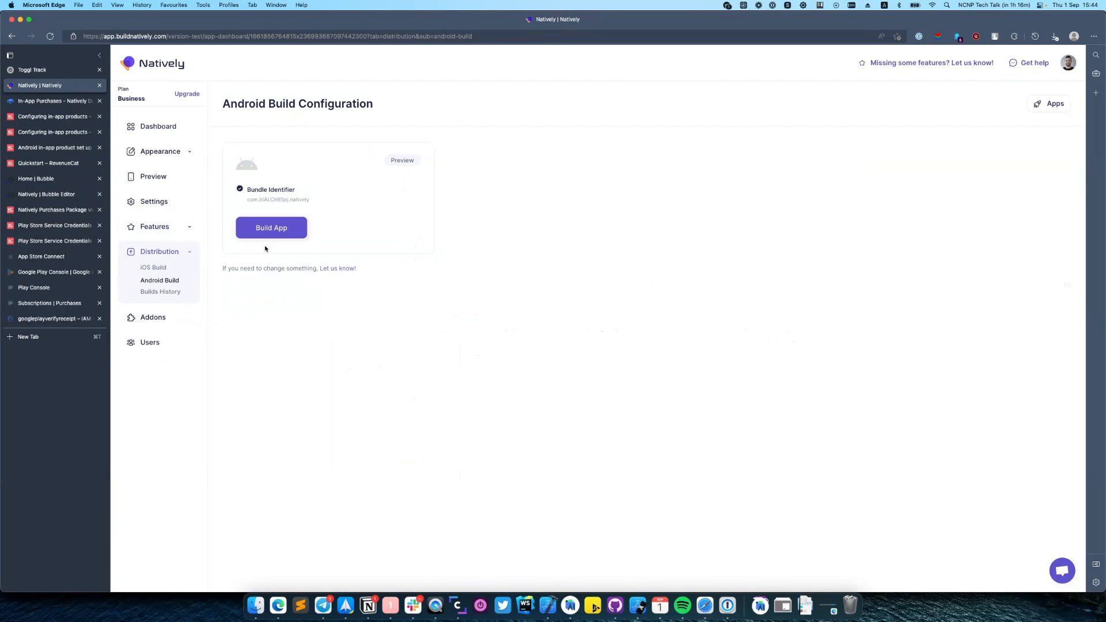
mouse_move(154, 201)
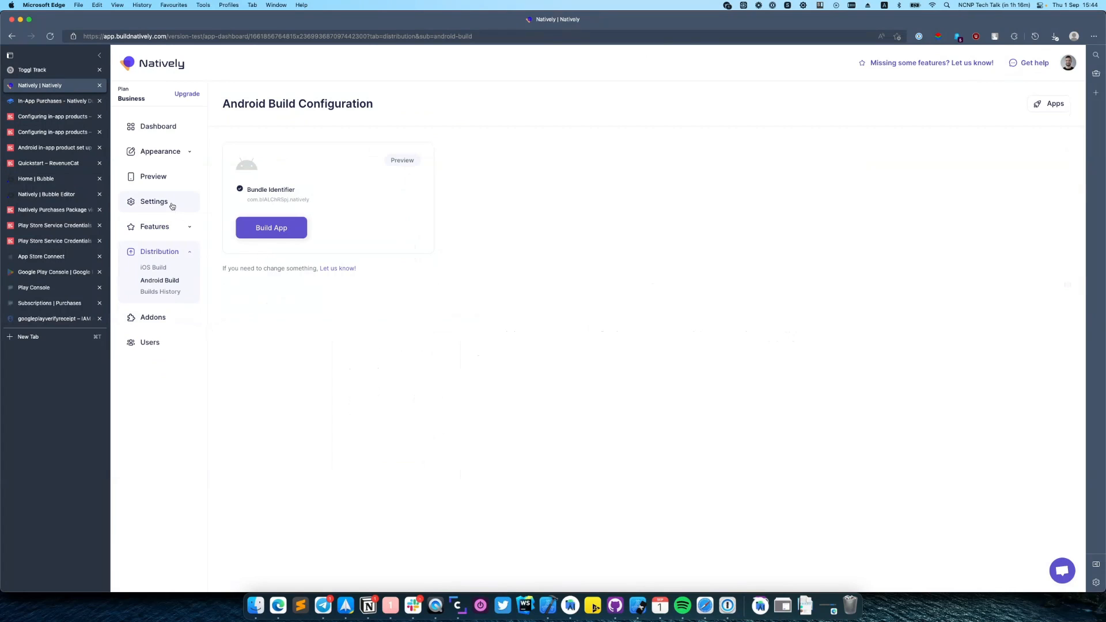
mouse_move(288, 317)
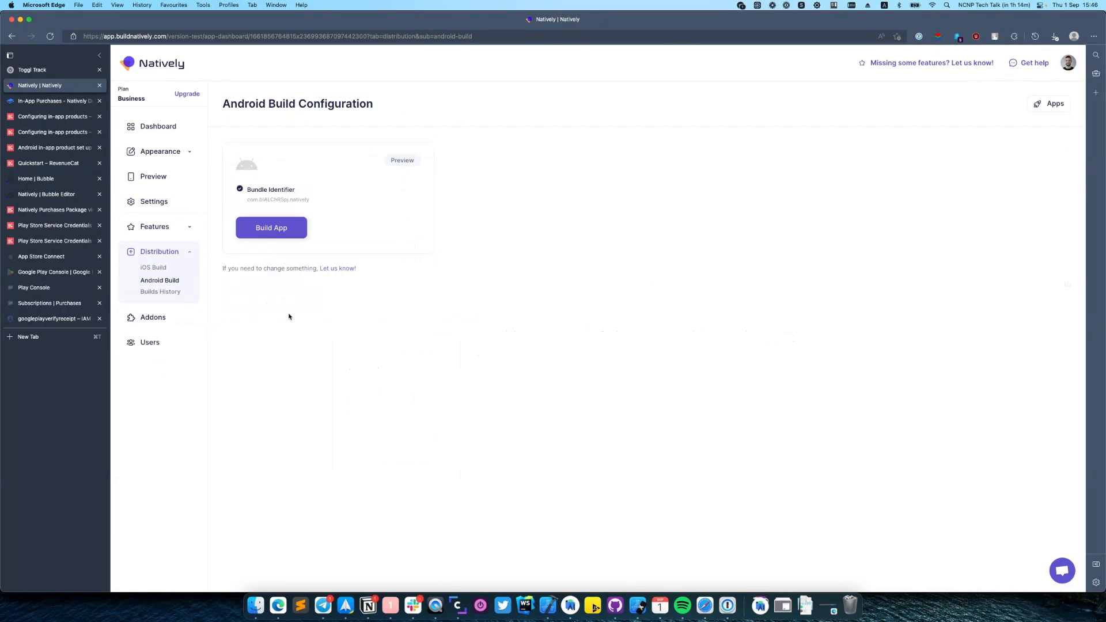